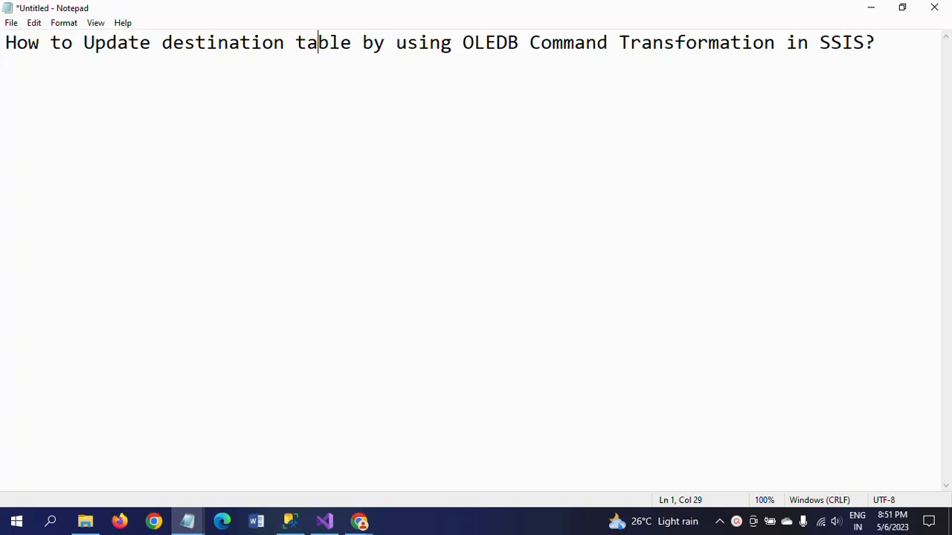
mouse_move(330, 369)
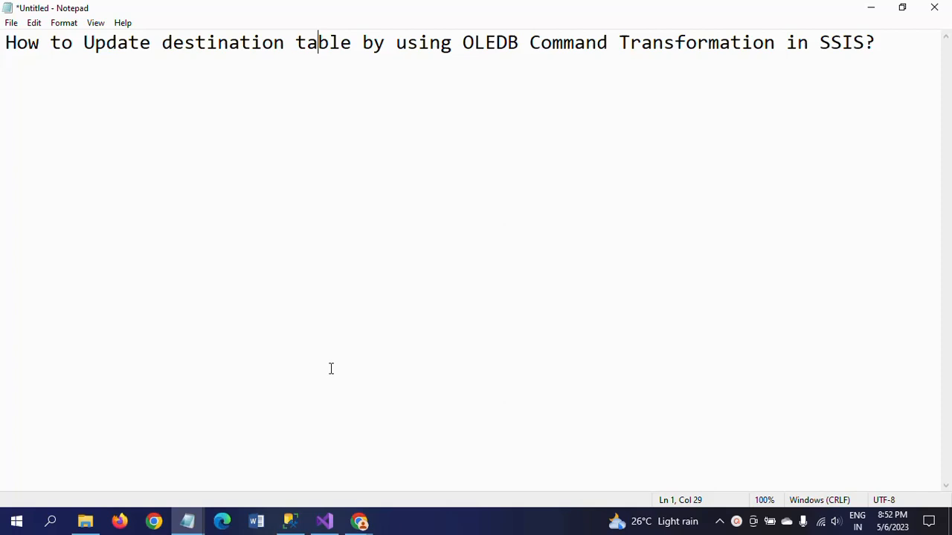
Highlight 'OLEDB Command Transformation' in the Notepad title, then bring up D:\Files\SSIS in File Explorer.
left_click_drag(461, 41, 607, 42)
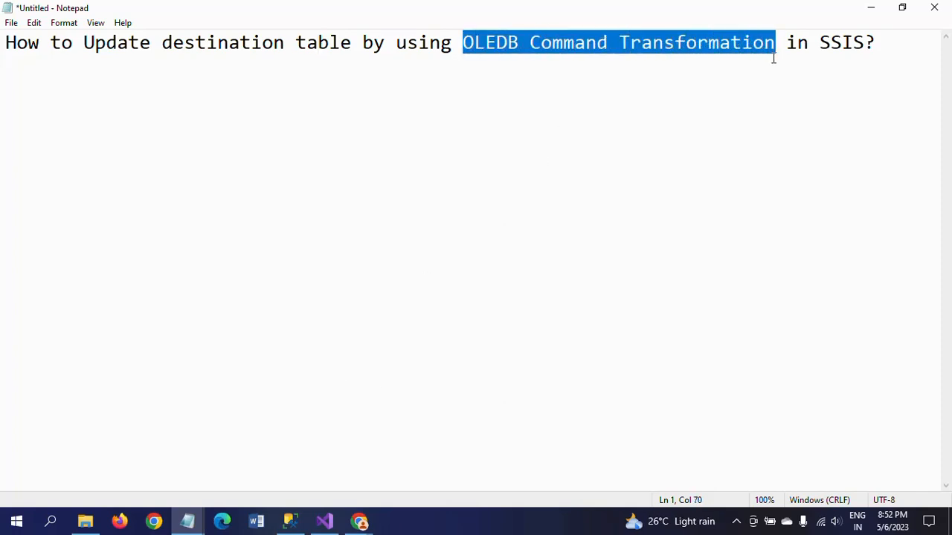
left_click(618, 41)
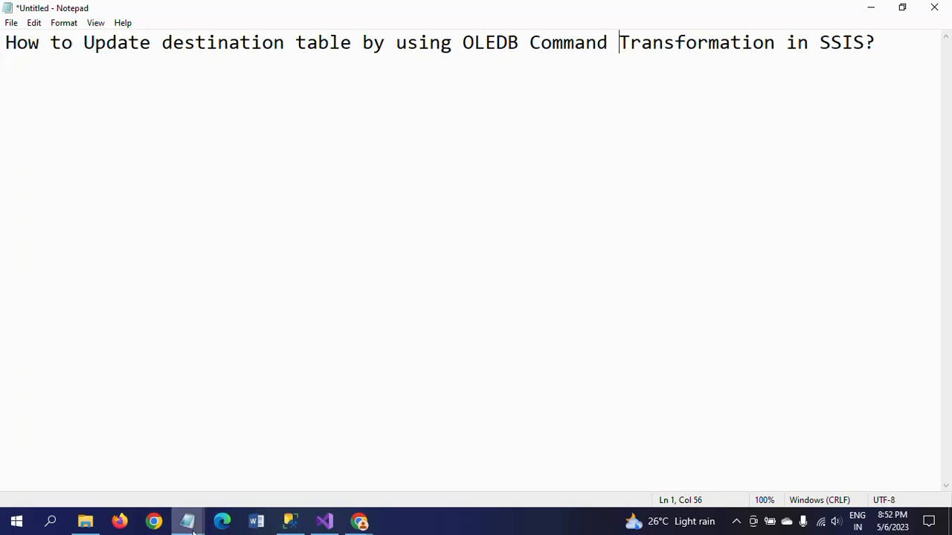
left_click(187, 521)
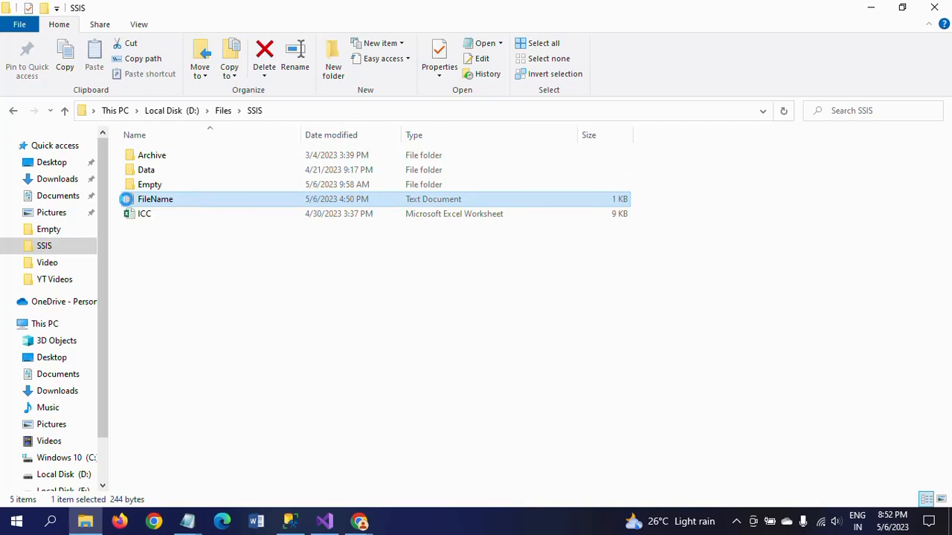
View FileName.txt full screen in Notepad and review its comma-separated player rows.
double_click(154, 199)
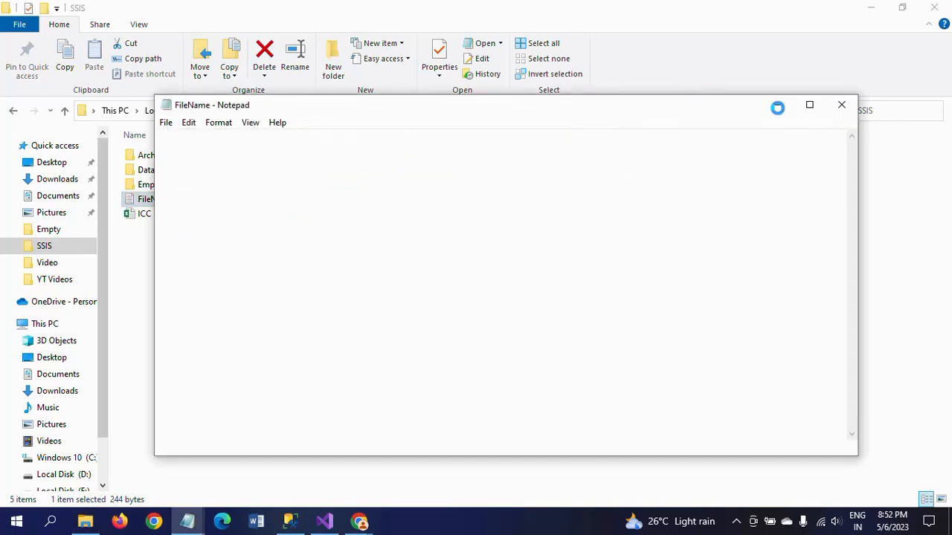
left_click(808, 104)
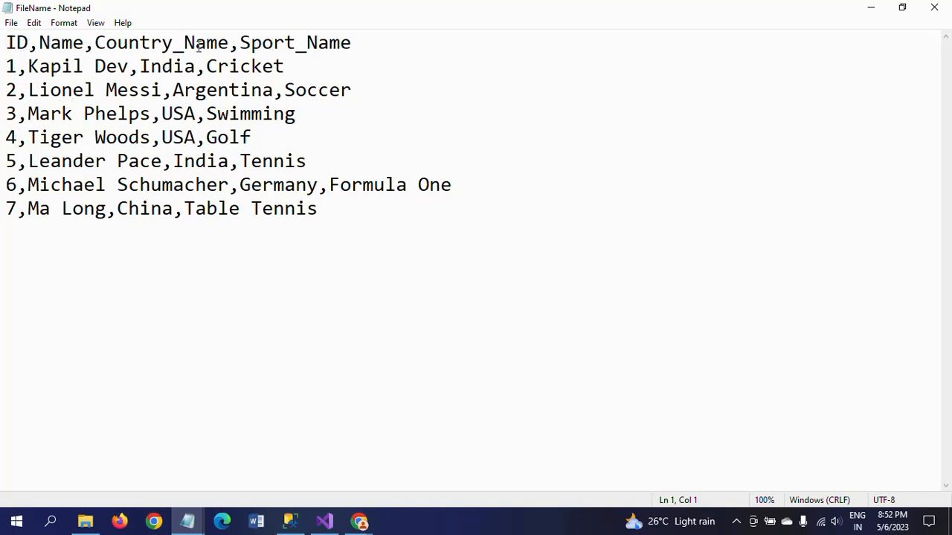
left_click_drag(6, 65, 273, 161)
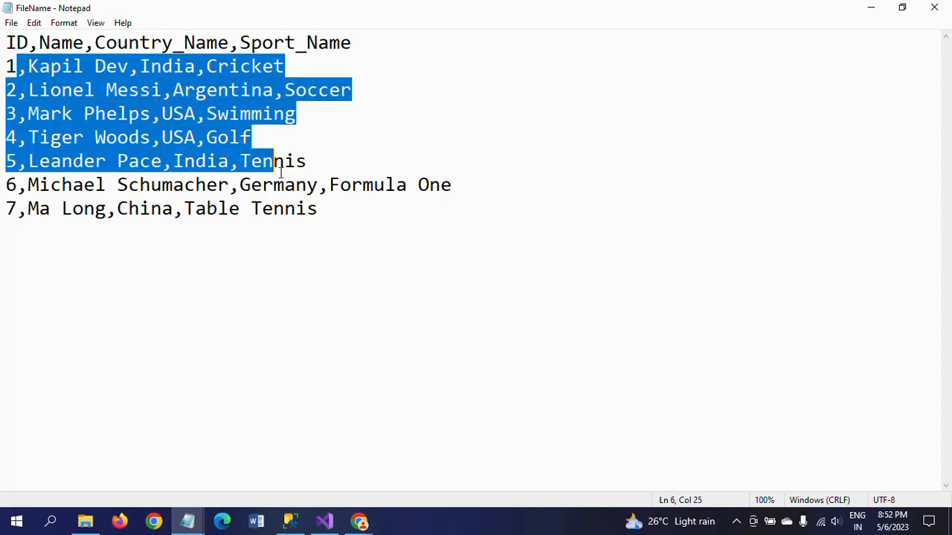
left_click(191, 161)
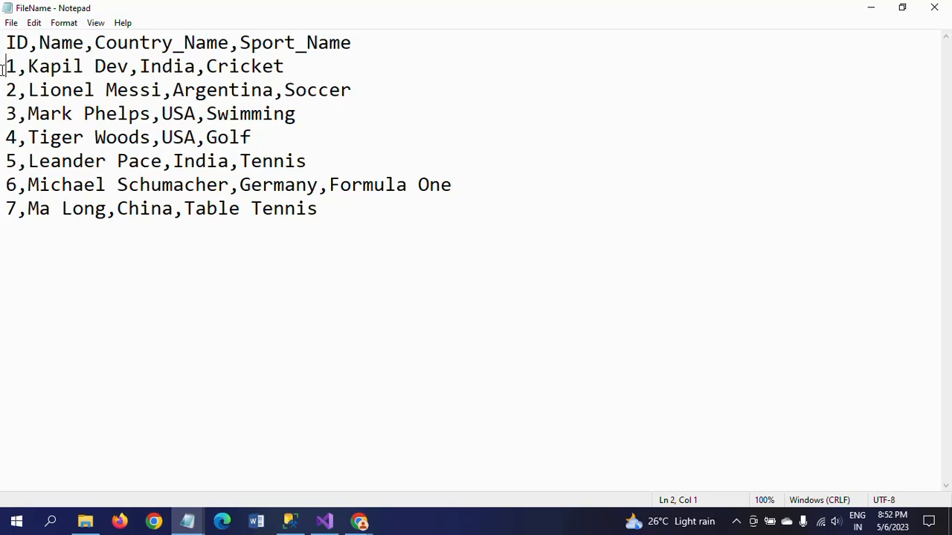
left_click_drag(6, 66, 104, 91)
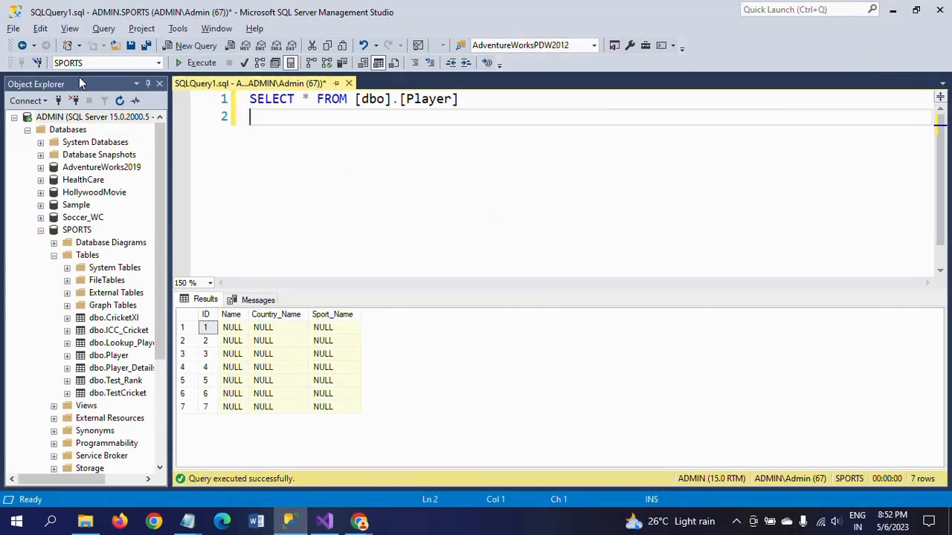
mouse_move(319, 245)
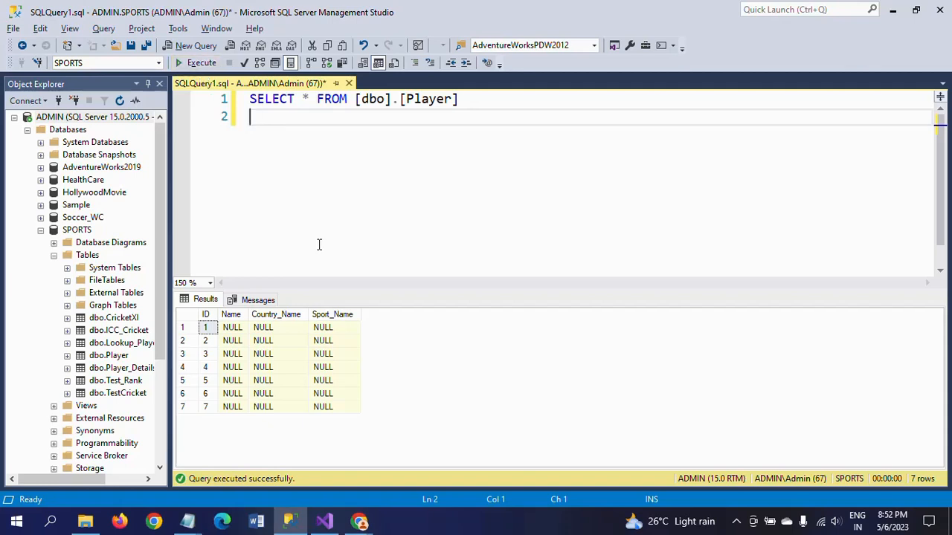
mouse_move(267, 354)
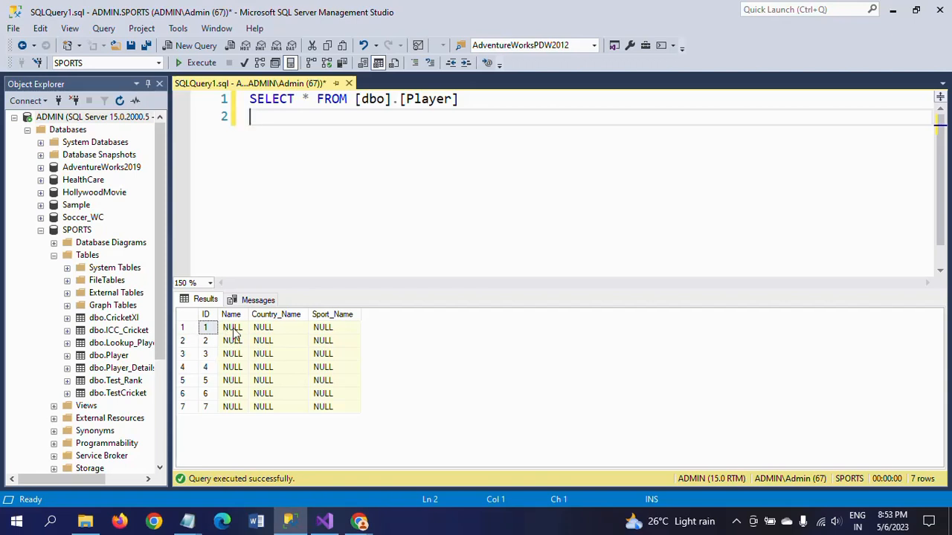
left_click(232, 327)
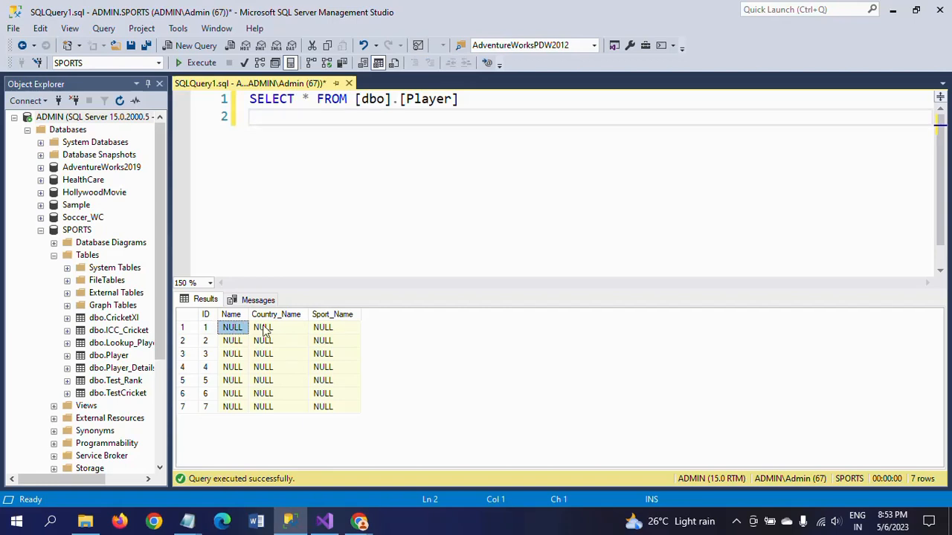
left_click(323, 327)
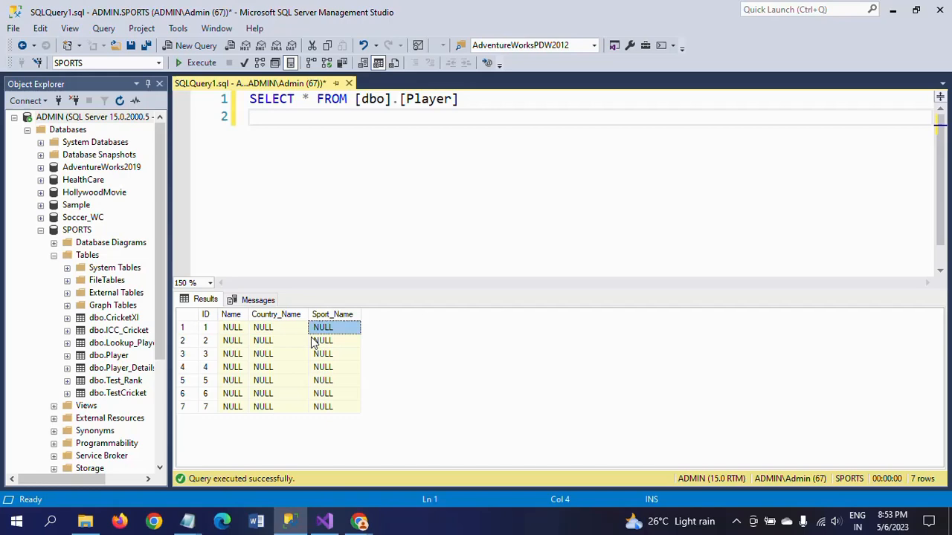
mouse_move(464, 223)
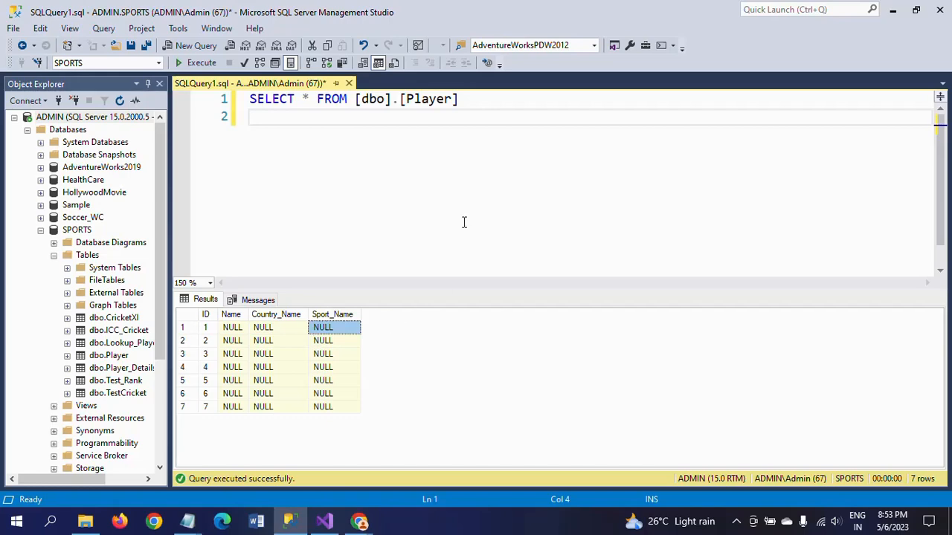
mouse_move(292, 521)
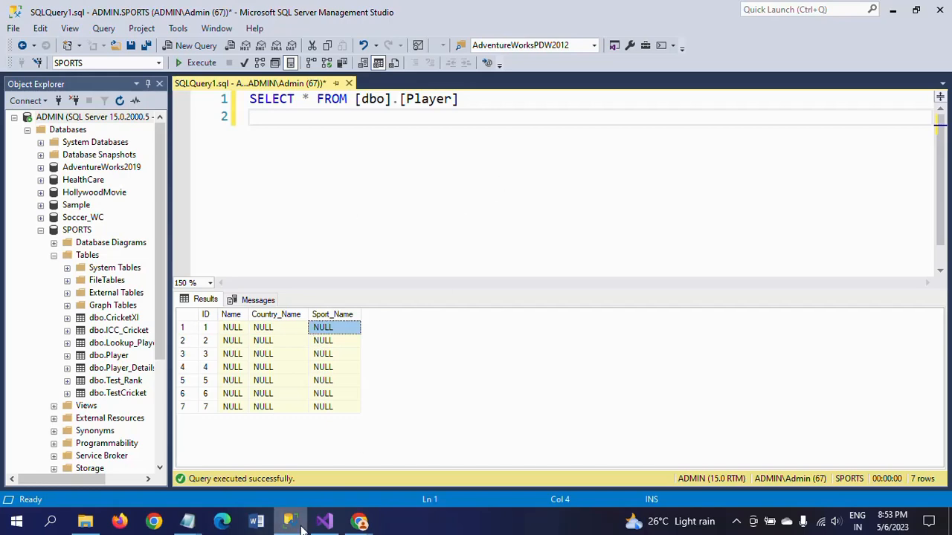
In the SSIS project, add a FLATFILE connection manager to Package7.
left_click(324, 520)
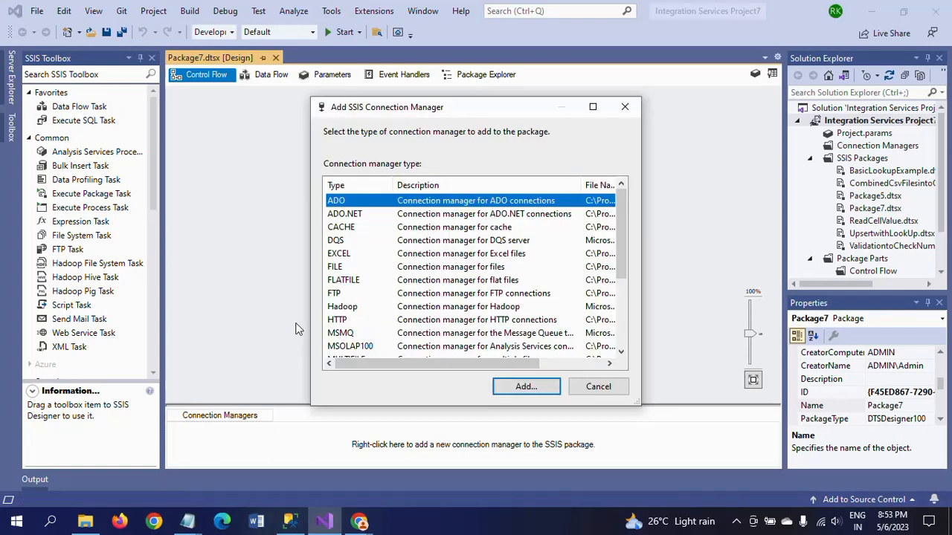
mouse_move(351, 301)
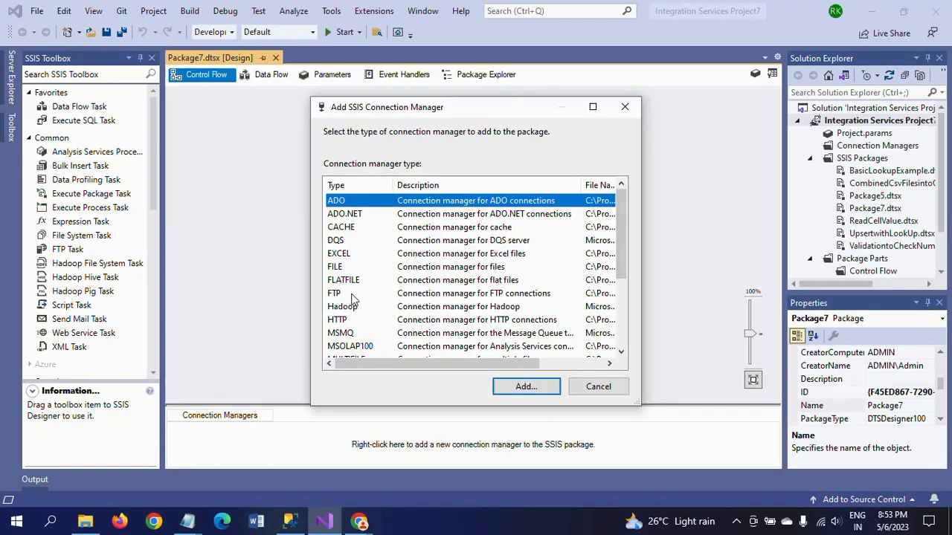
left_click(343, 280)
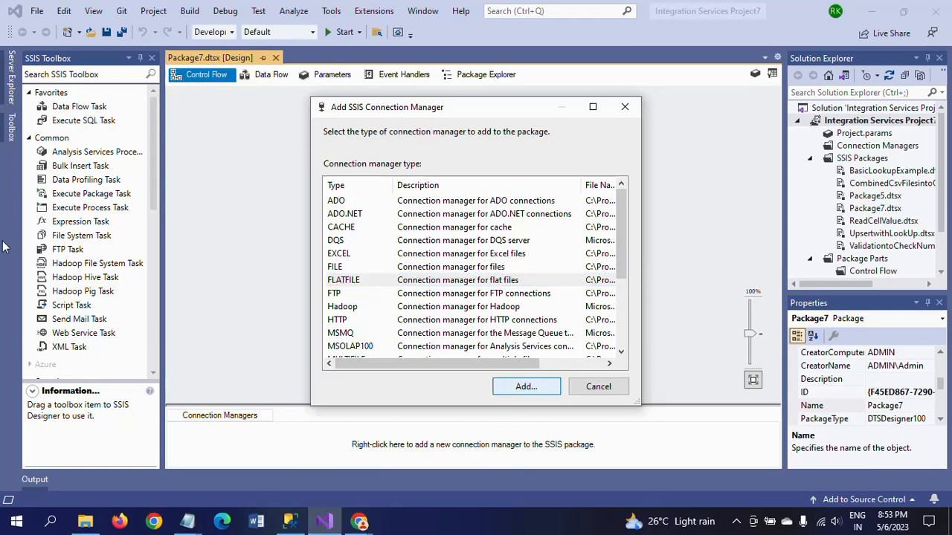
mouse_move(592, 215)
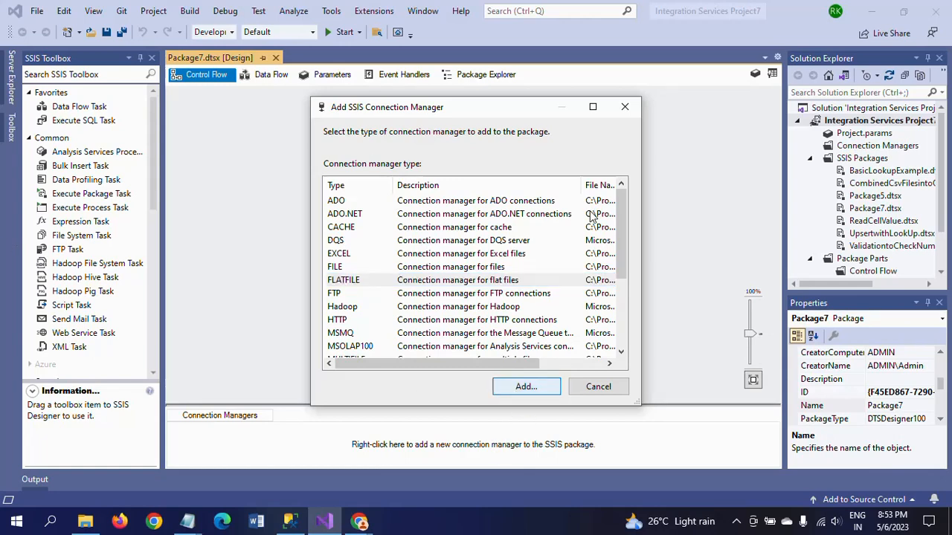
left_click(526, 386)
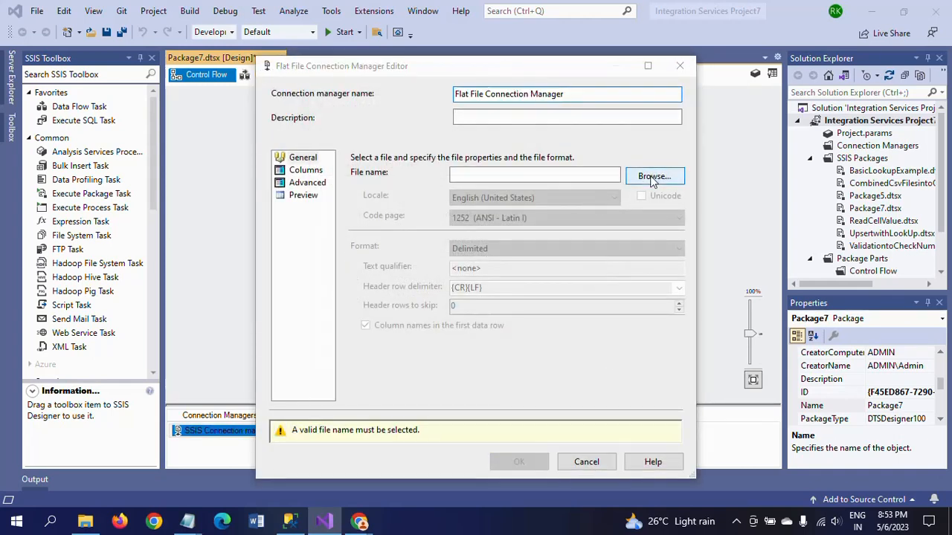
Point the flat file connection at FileName.txt and review its columns and delimiters.
left_click(655, 175)
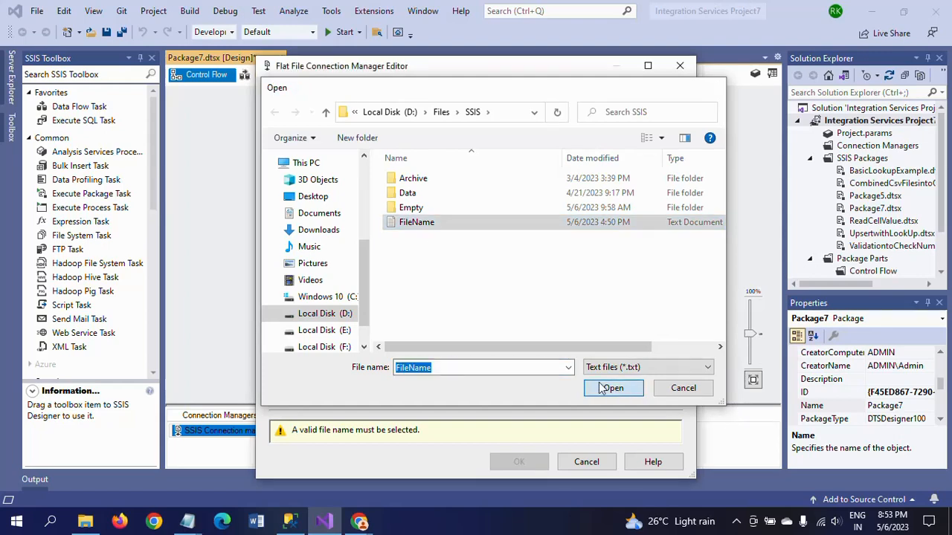
left_click(613, 388)
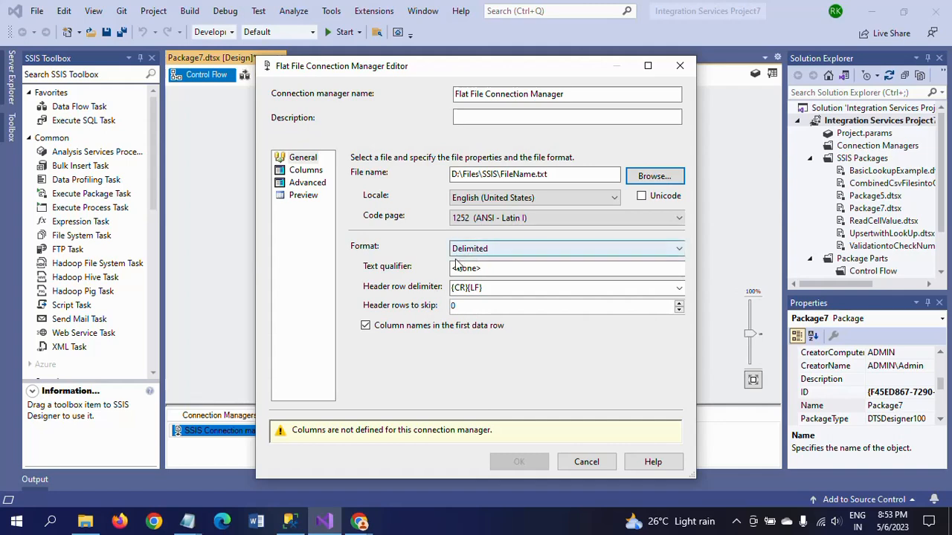
left_click(306, 169)
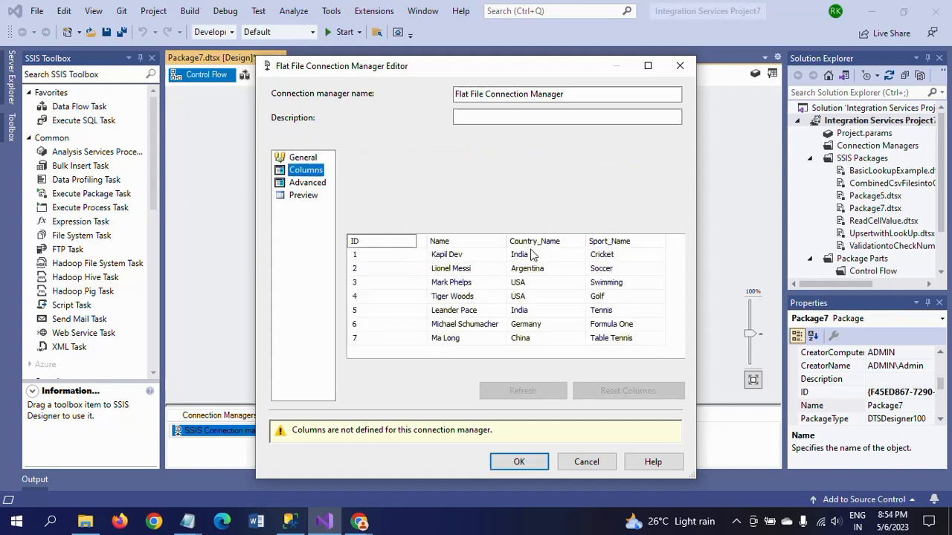
left_click(306, 169)
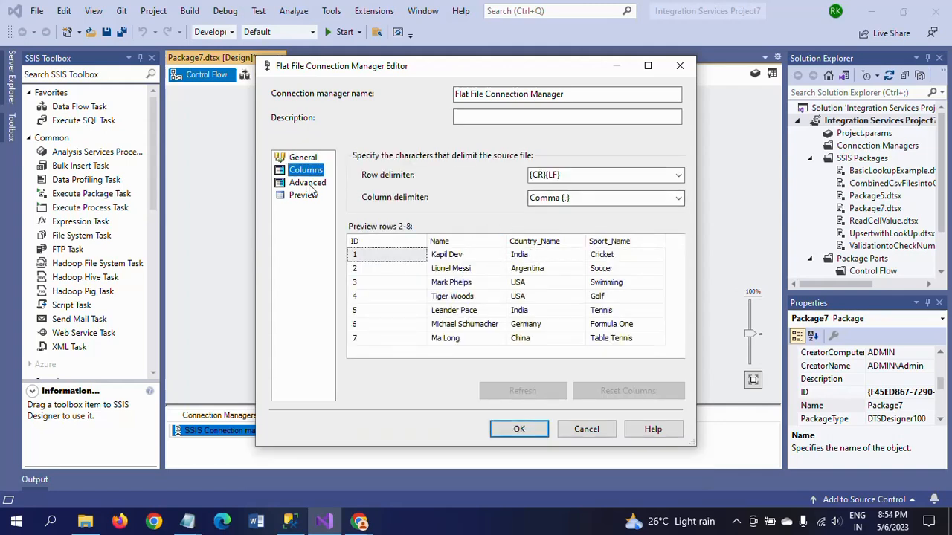
Set the ID column to a four-byte integer, preview the rows and confirm the connection.
left_click(306, 182)
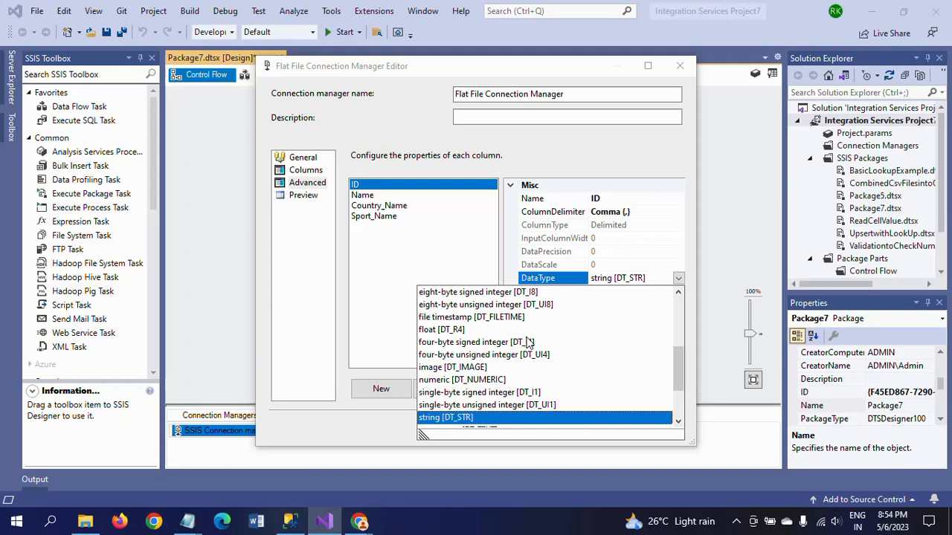
left_click(477, 342)
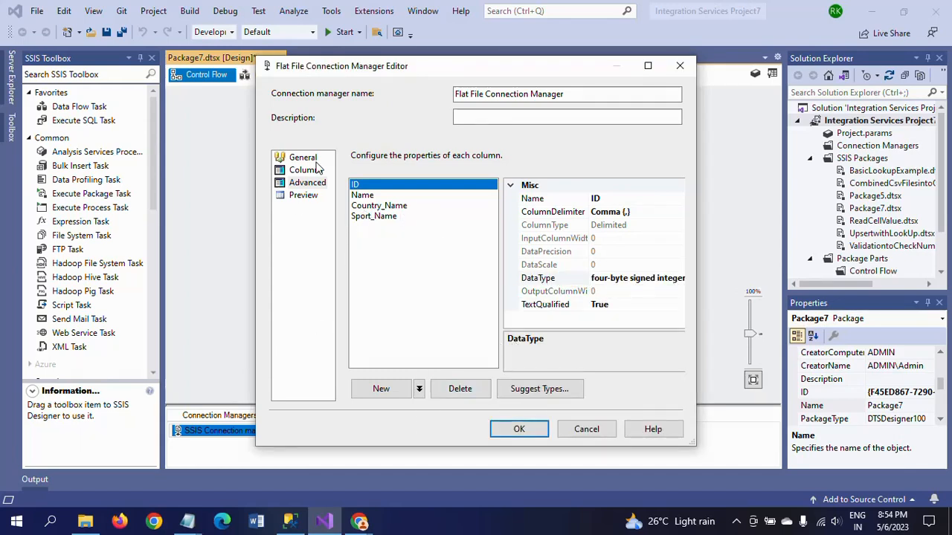
left_click(303, 195)
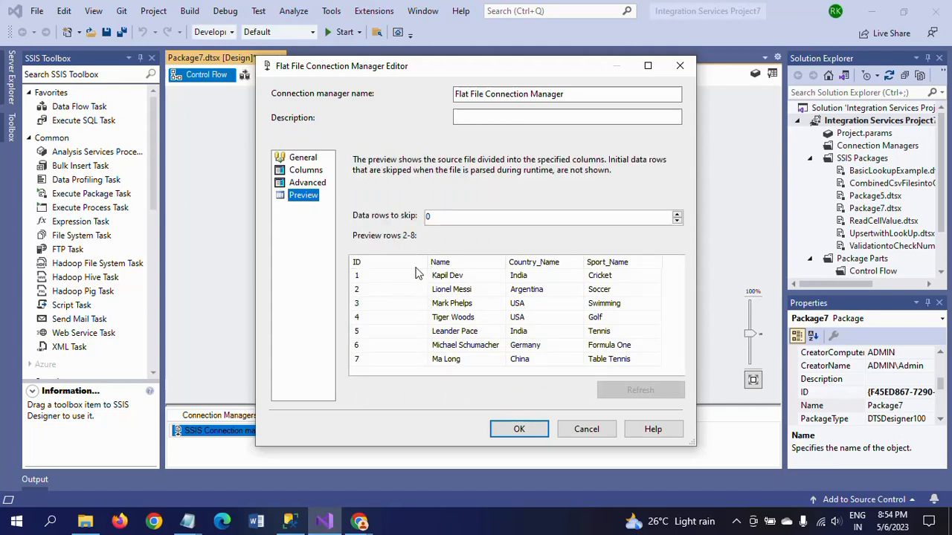
left_click(517, 428)
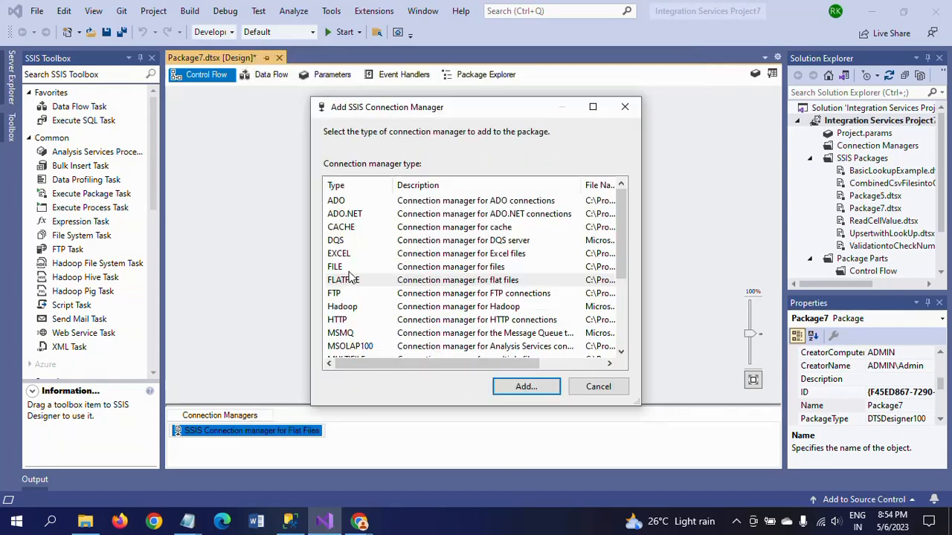
Add an OLE DB connection manager for the ADMIN.SPORTS database to the package.
left_click(527, 386)
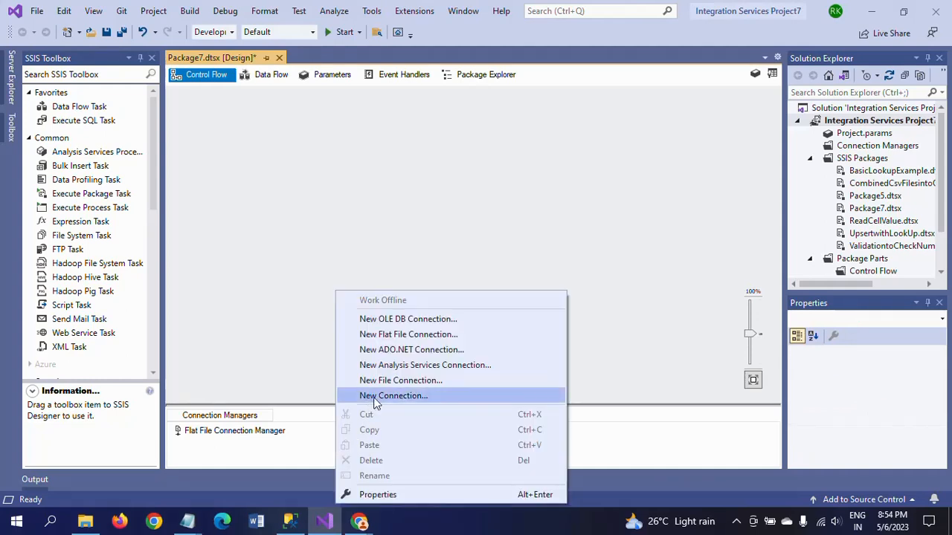
left_click(393, 396)
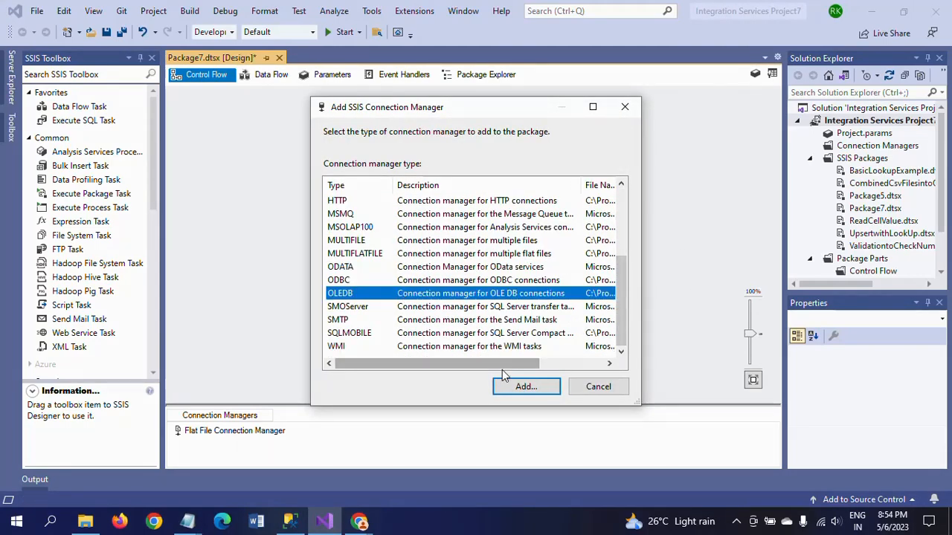
left_click(527, 387)
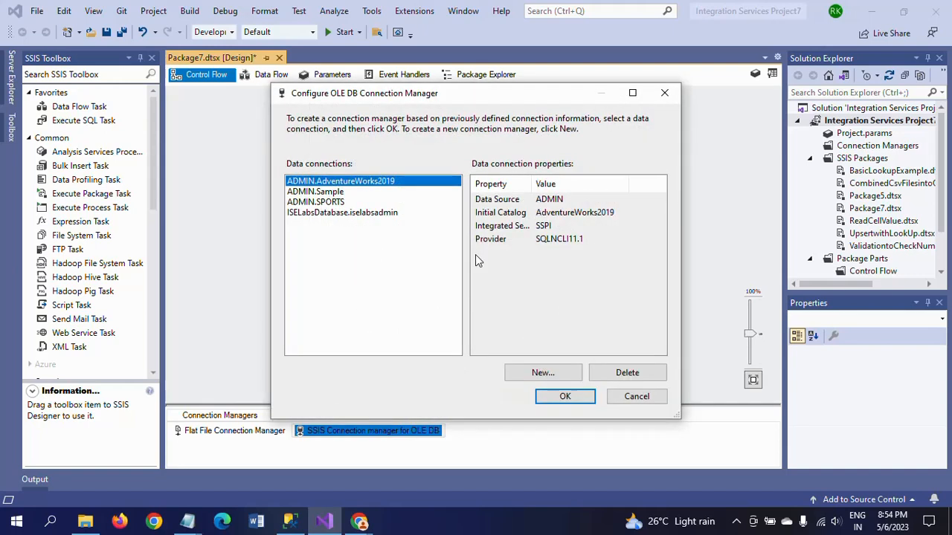
left_click(315, 202)
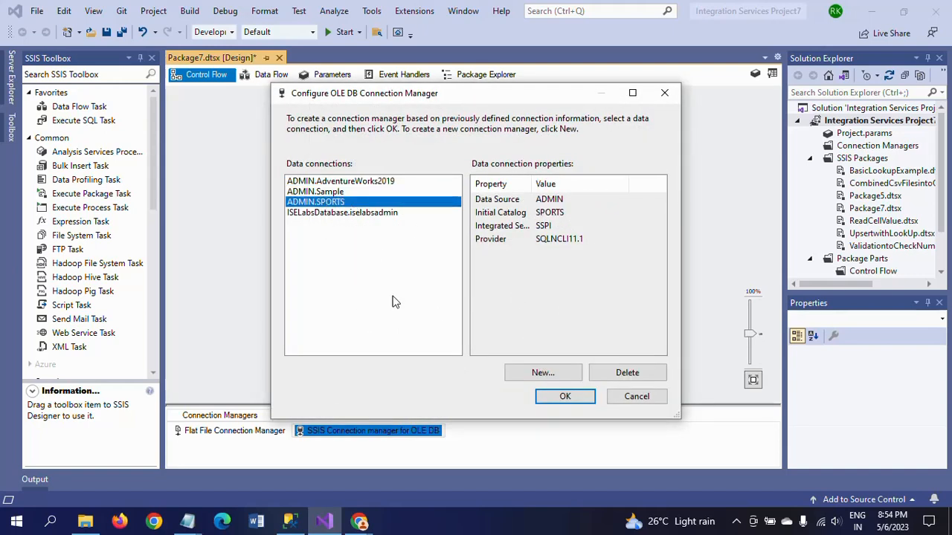
left_click(543, 372)
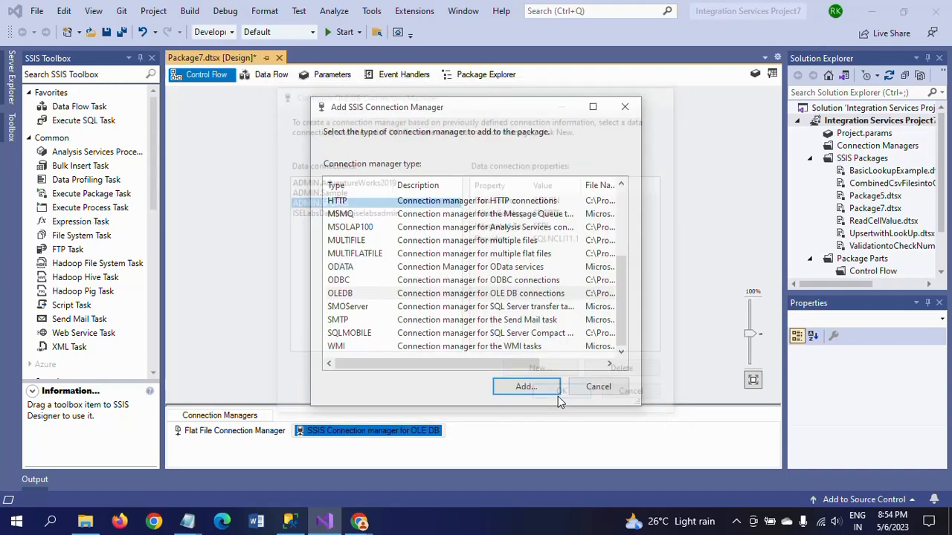
left_click(527, 387)
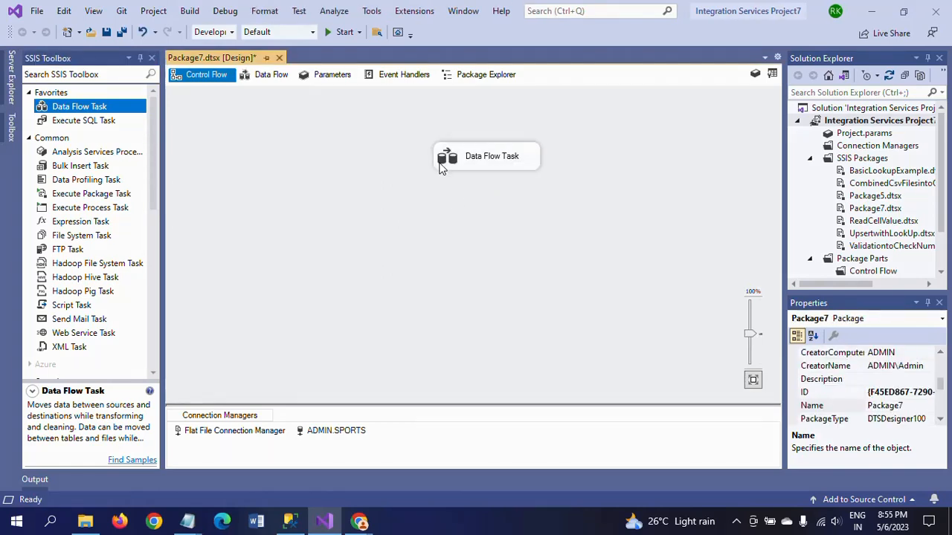
Open the Data Flow Task's empty design surface.
double_click(486, 157)
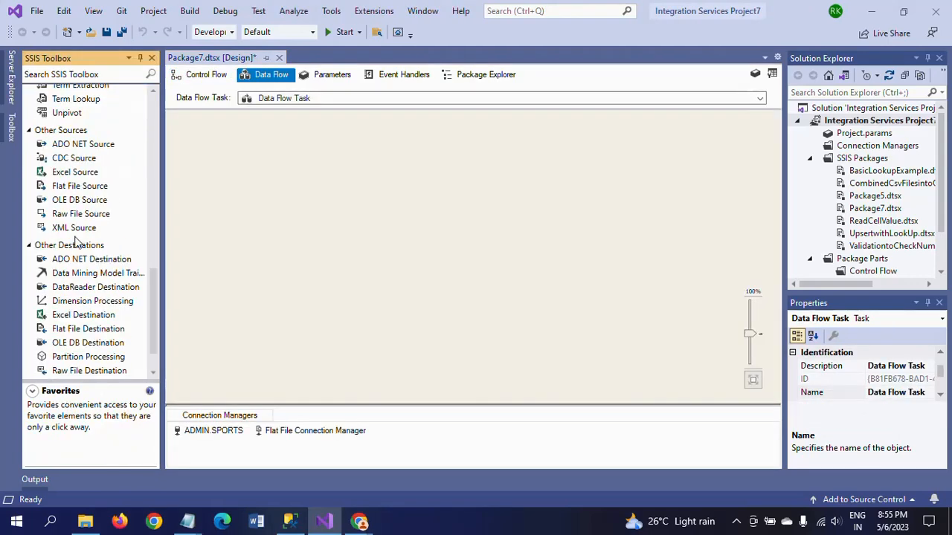
Place a Flat File Source outputting ID, Name, Country_Name and Sport_Name and confirm it.
left_click(79, 185)
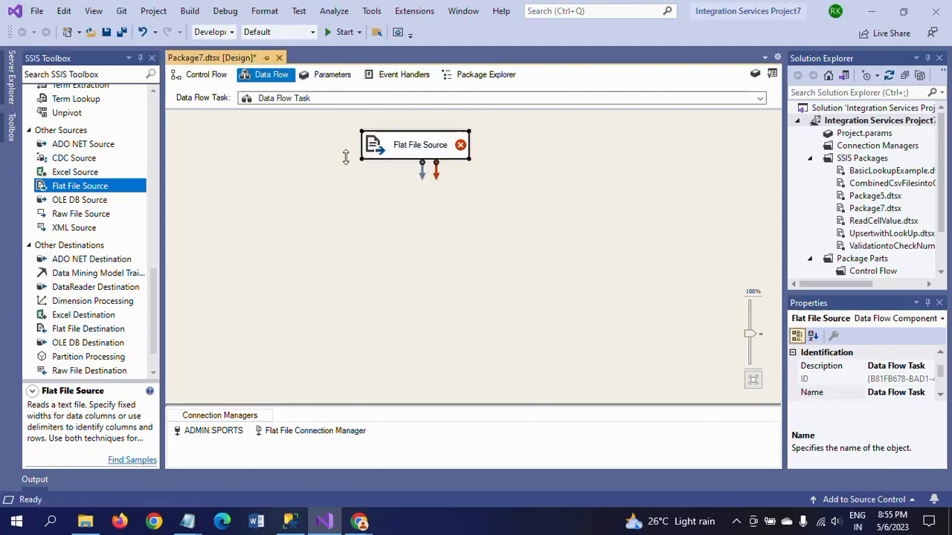
double_click(413, 144)
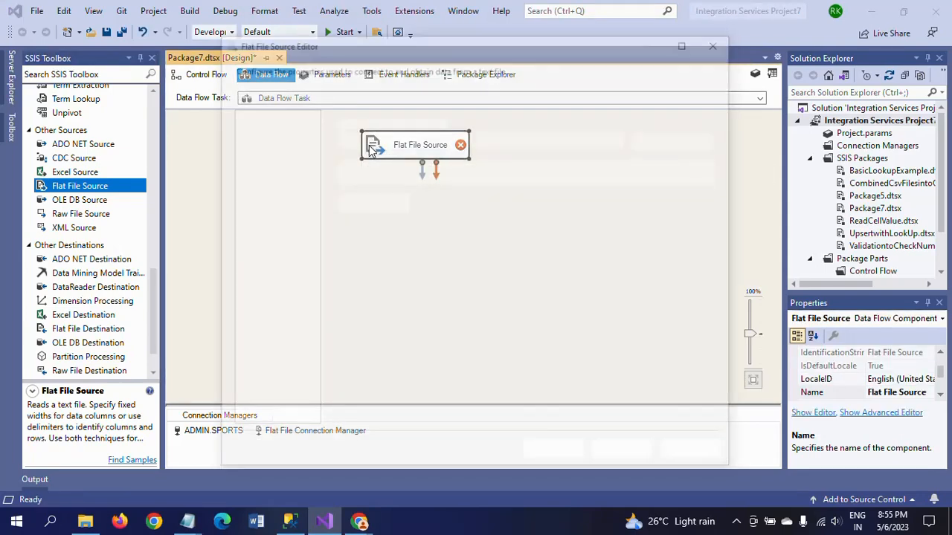
double_click(417, 144)
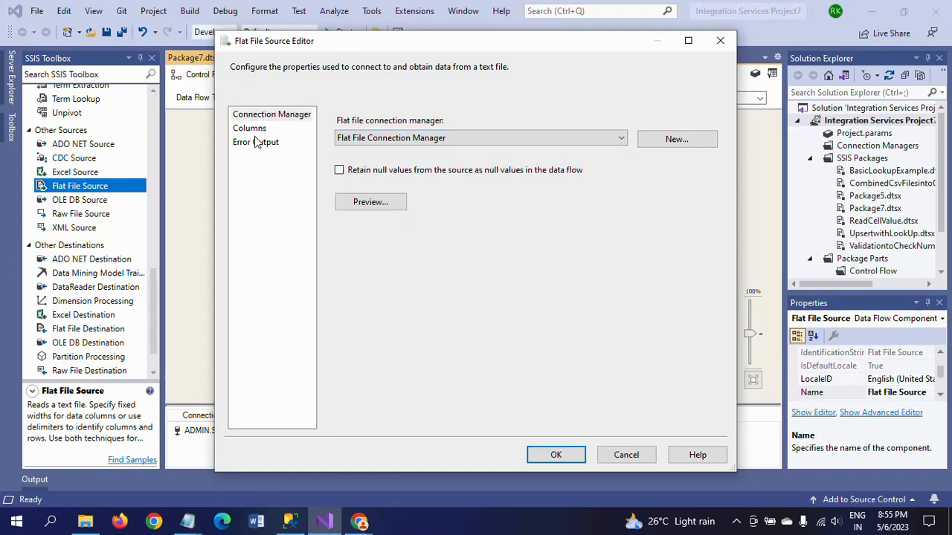
left_click(250, 128)
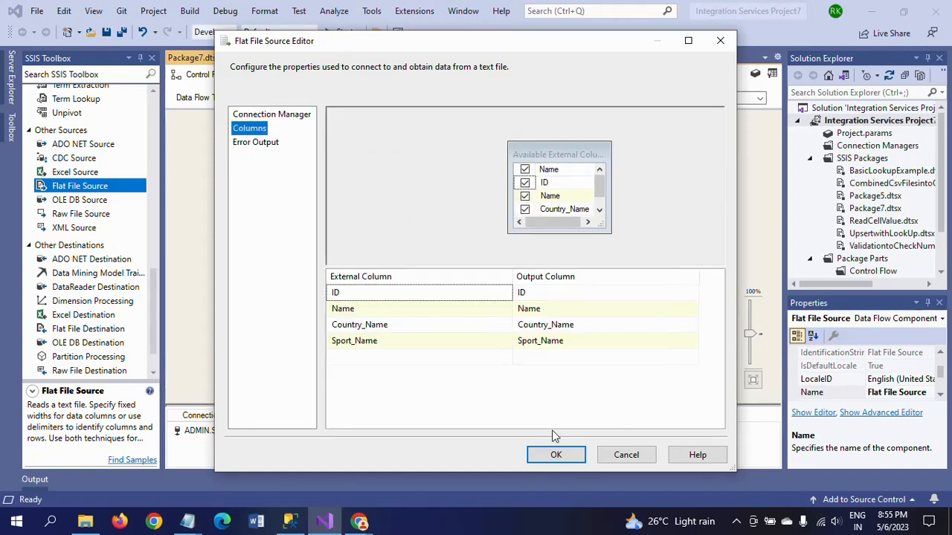
left_click(556, 455)
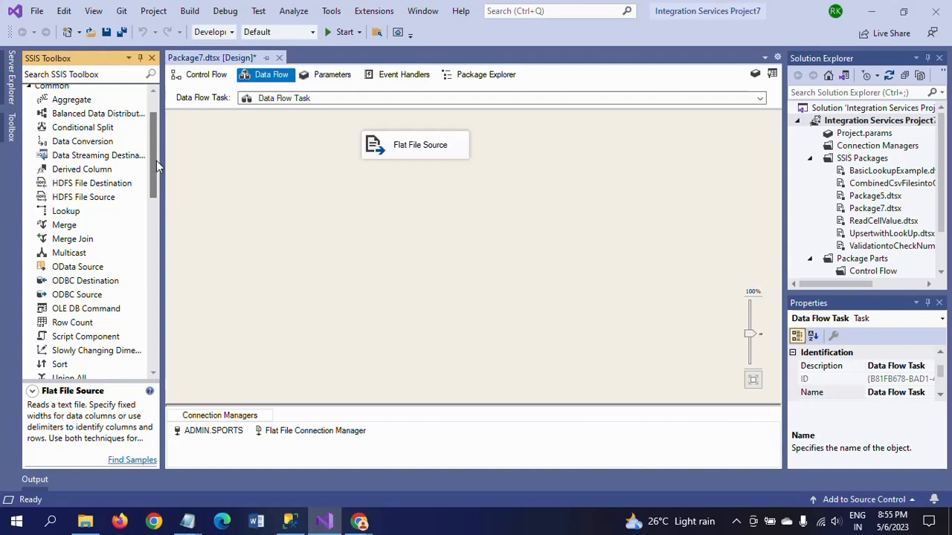
Place an OLE DB Command below the Flat File Source, feed it the source output and open its advanced editor.
left_click(86, 308)
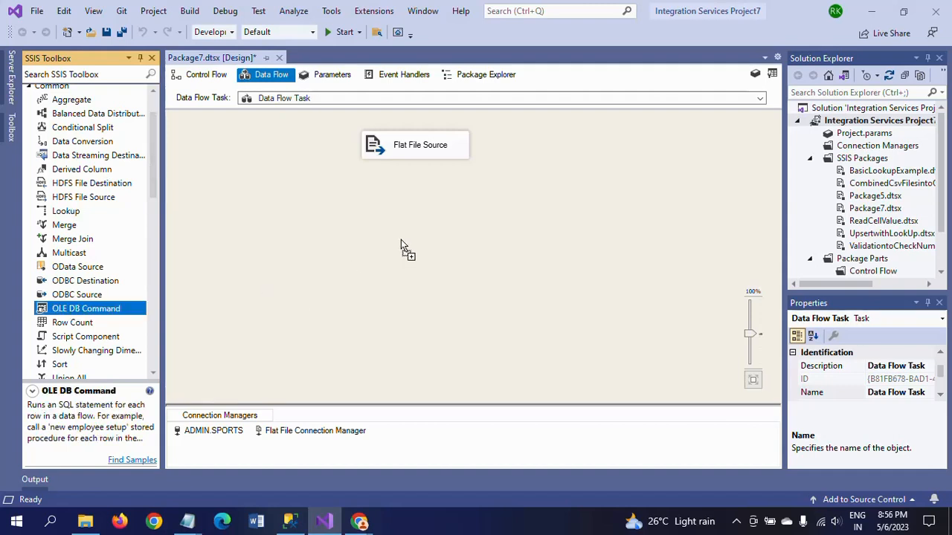
left_click_drag(86, 307, 434, 254)
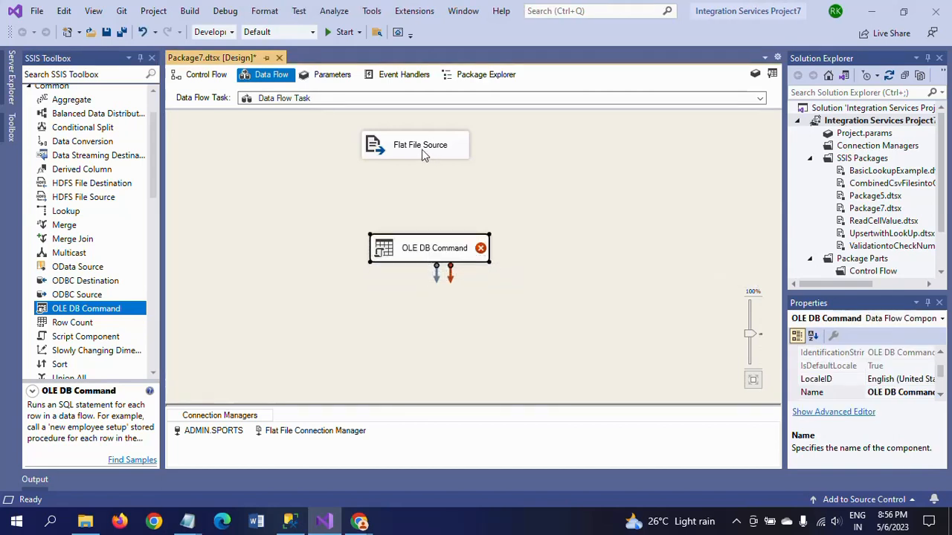
left_click(419, 146)
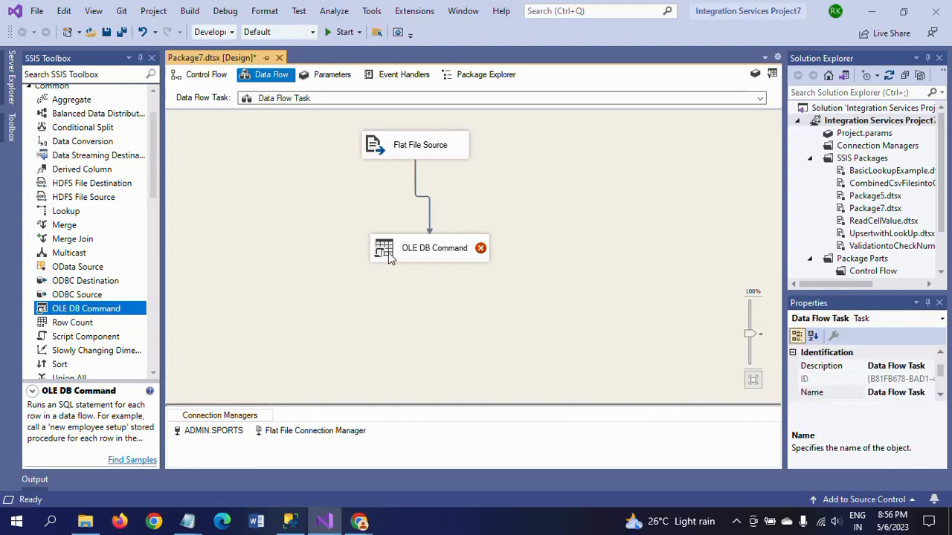
left_click(428, 247)
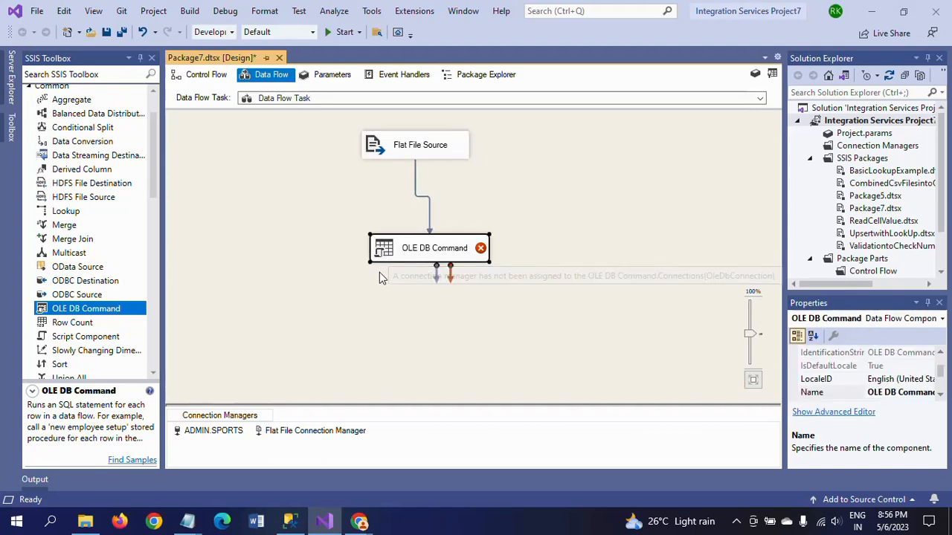
double_click(428, 247)
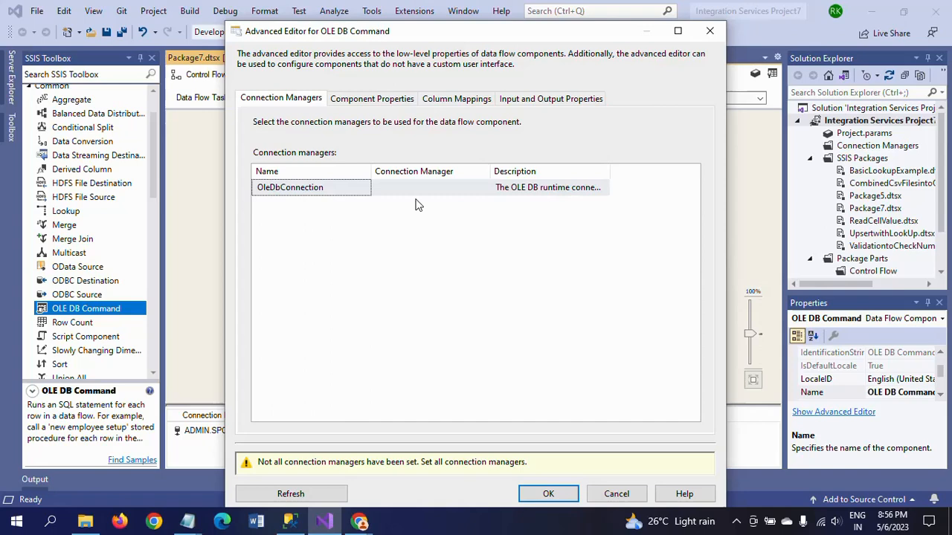
mouse_move(281, 107)
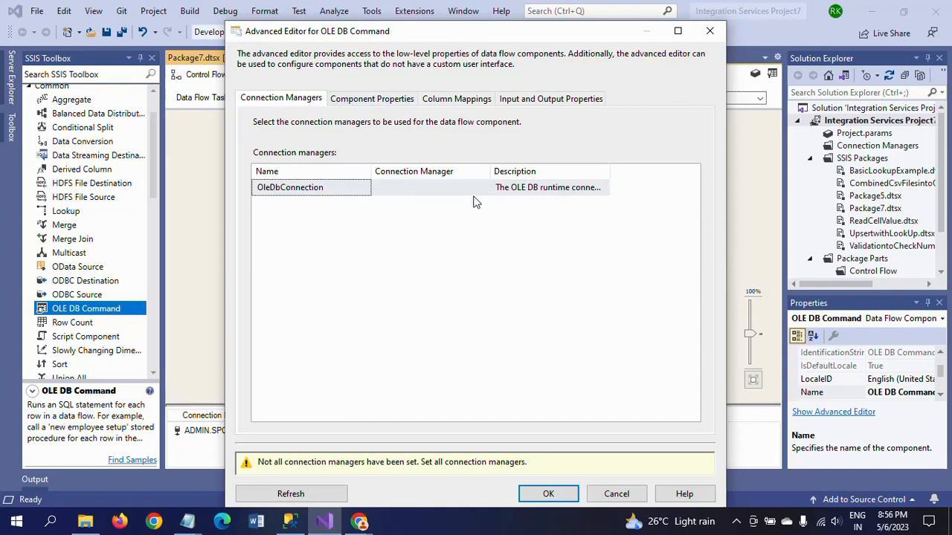
Assign the ADMIN.SPORTS connection to the OLE DB Command and show its component properties.
left_click(482, 188)
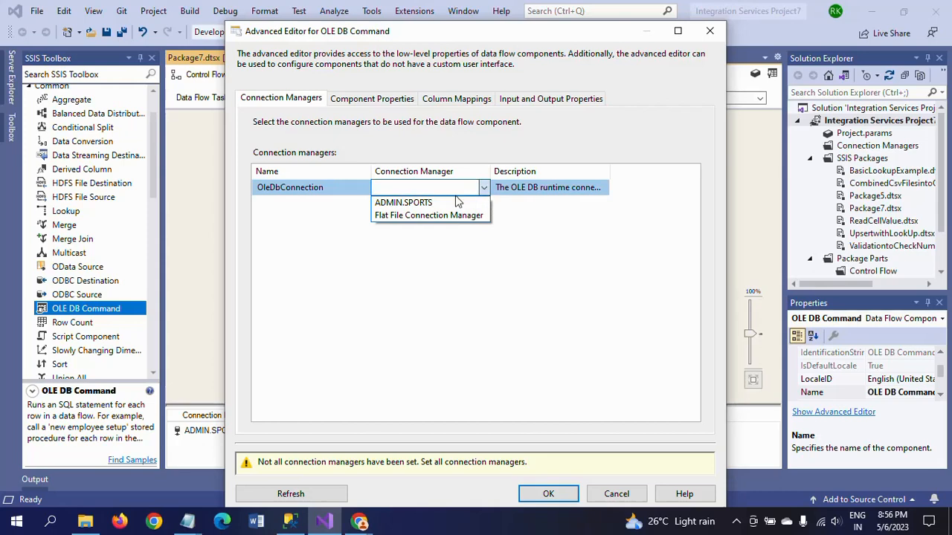
mouse_move(425, 202)
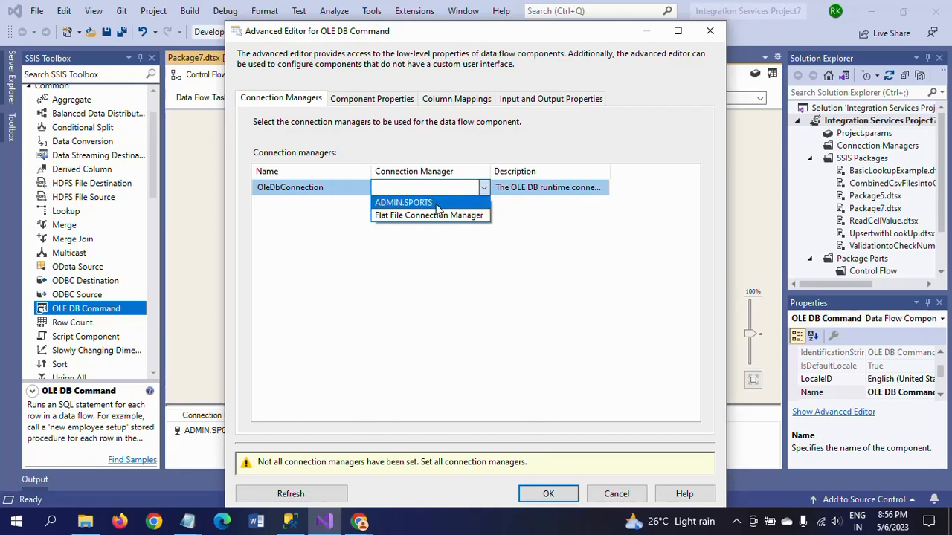
left_click(401, 203)
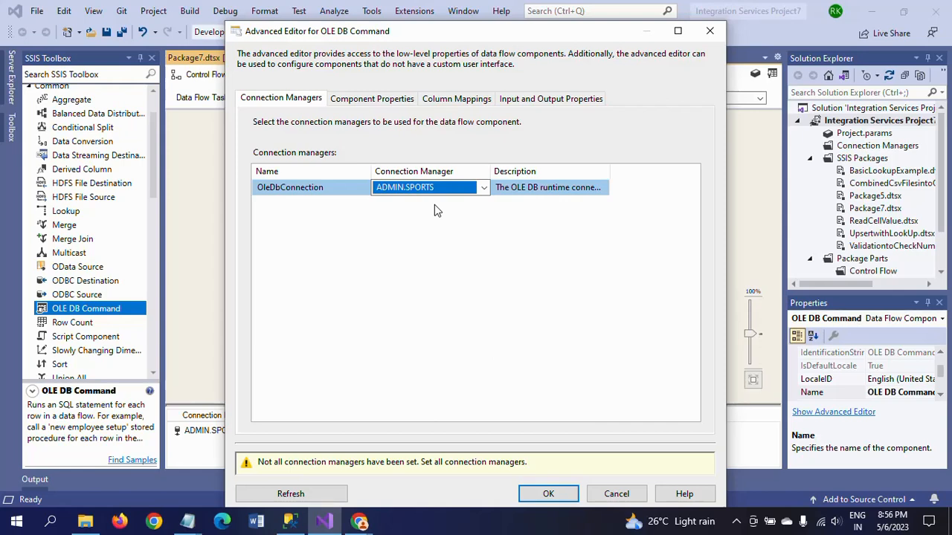
mouse_move(372, 98)
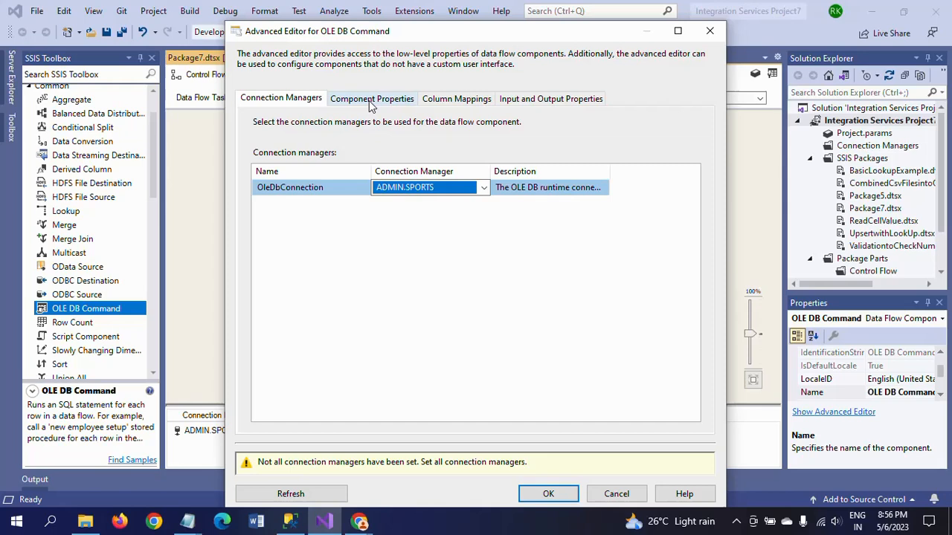
left_click(372, 99)
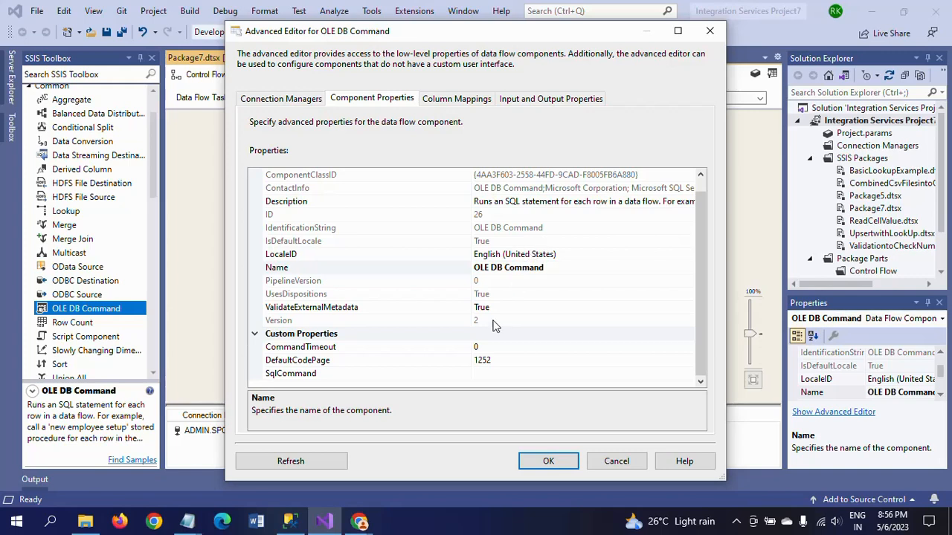
mouse_move(502, 382)
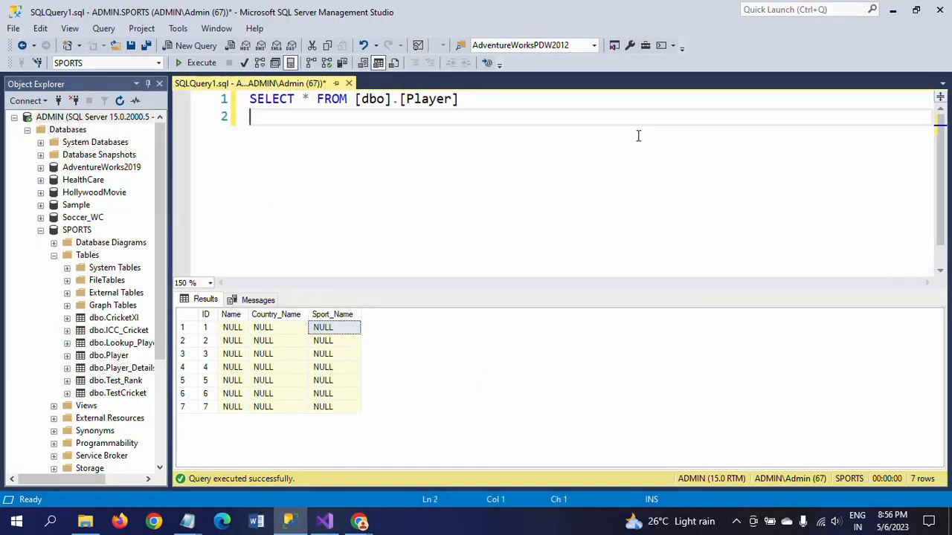
Draft 'UPDATE [Player] SET Name=?,' in the SSMS query editor.
type("U")
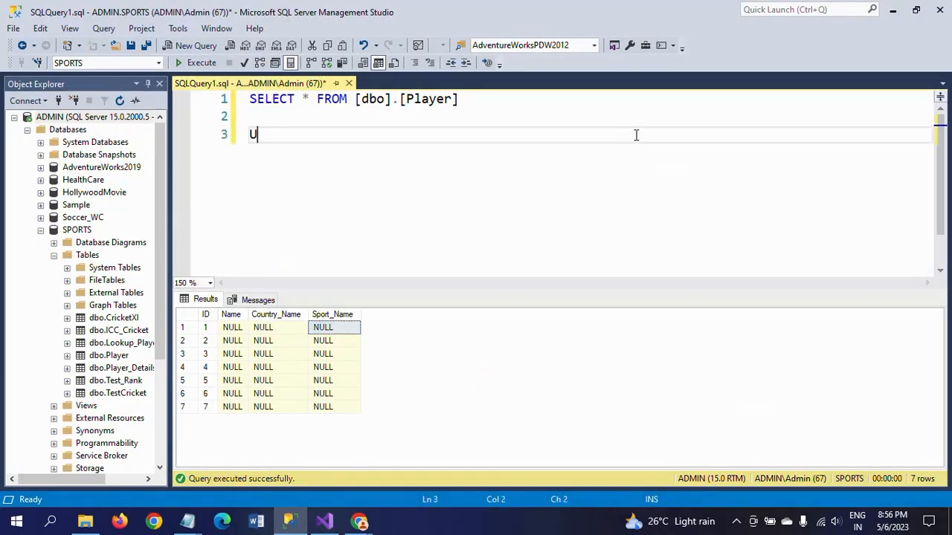
type("PDATE")
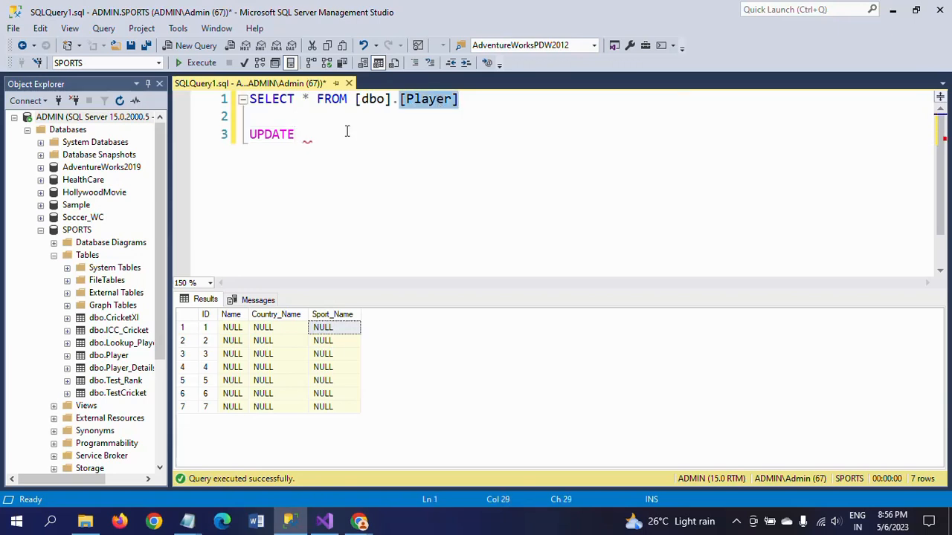
type("[Player]")
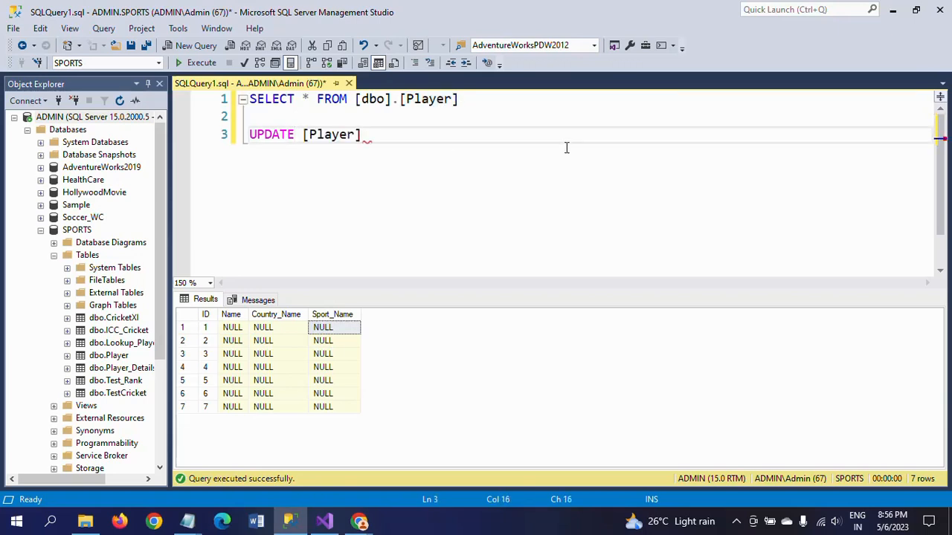
type("SET")
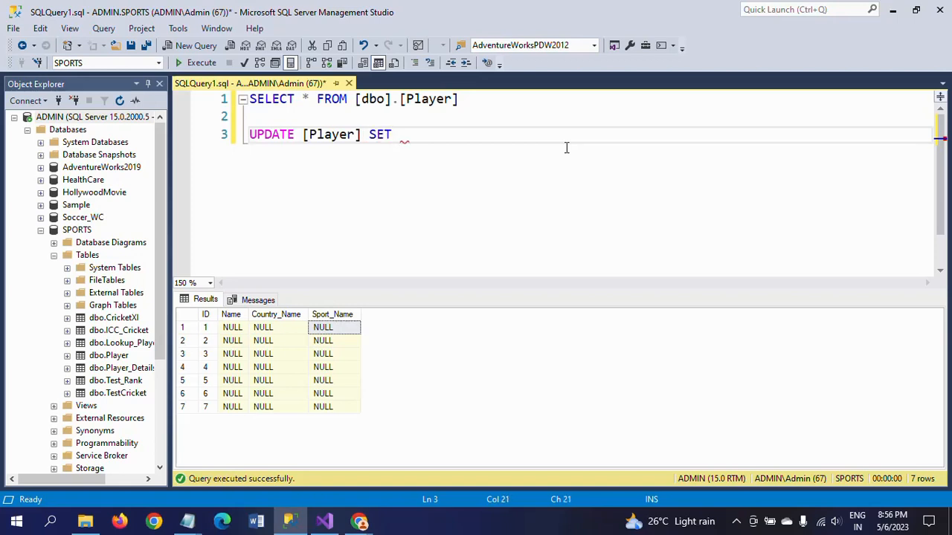
type("Name")
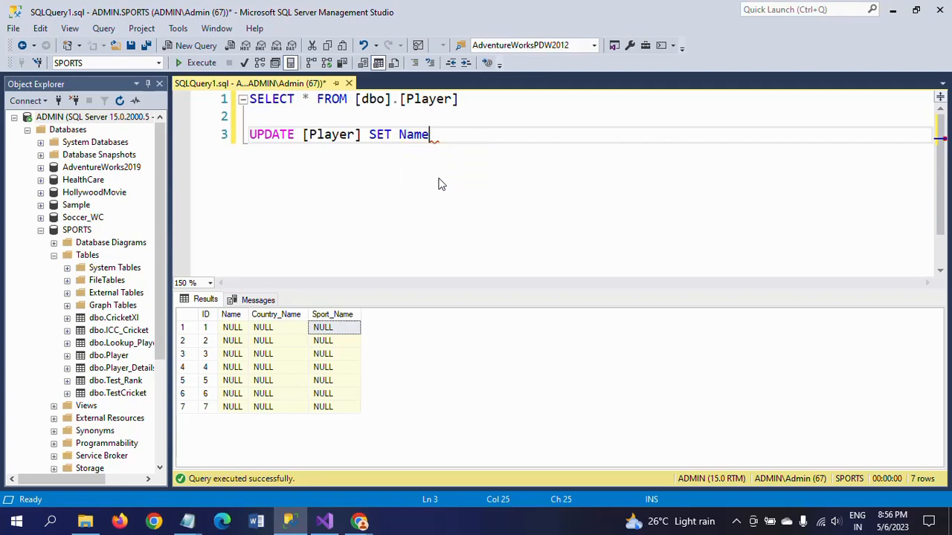
type("=")
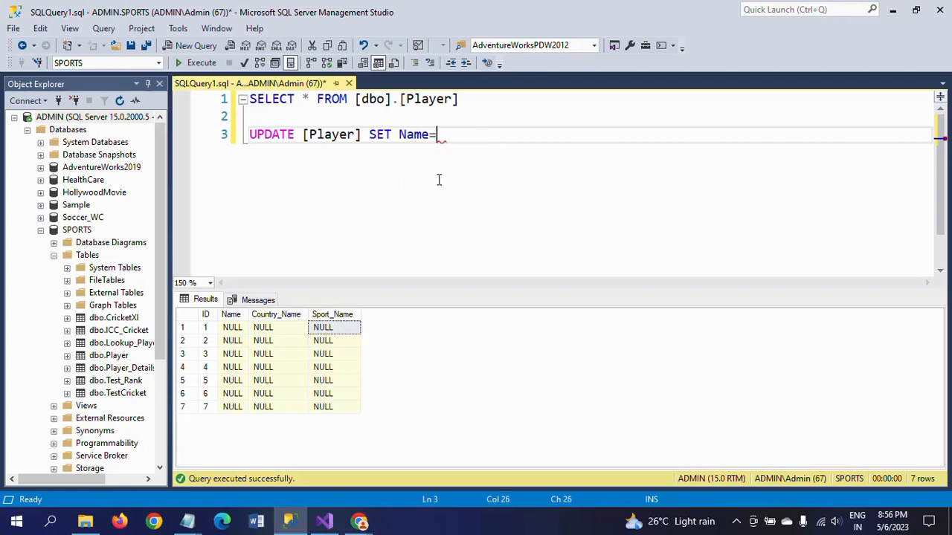
type("?,")
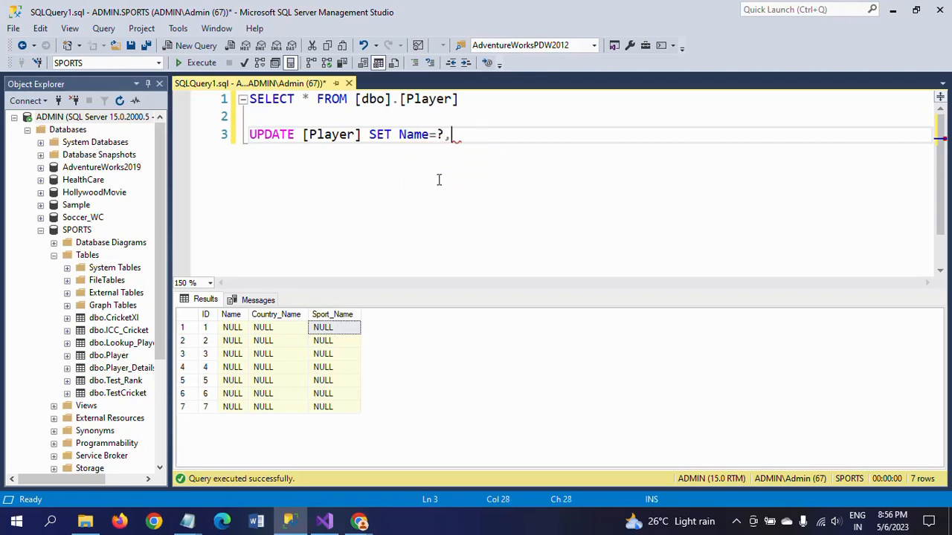
Complete the statement with Country_Name=?,Sport_Name=? WHERE id=? using IntelliSense.
type("Cou")
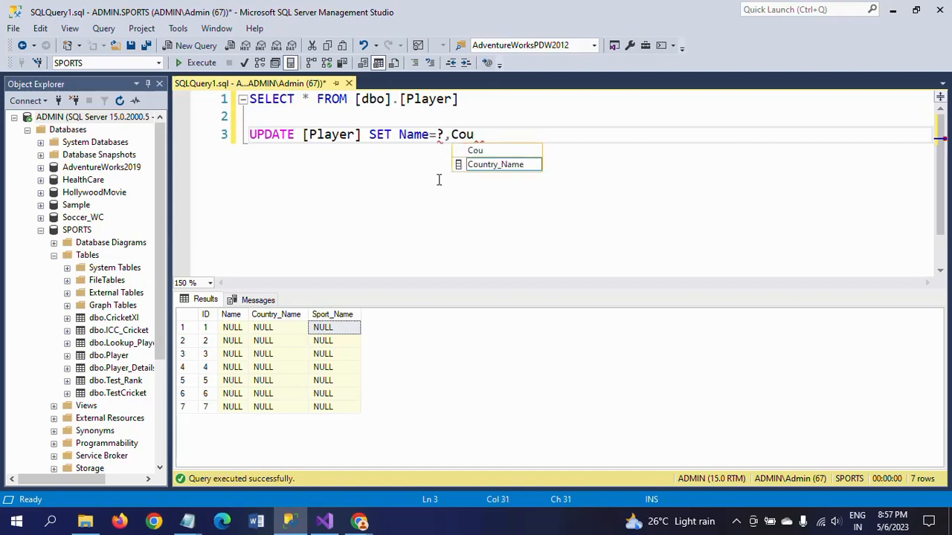
key("Tab")
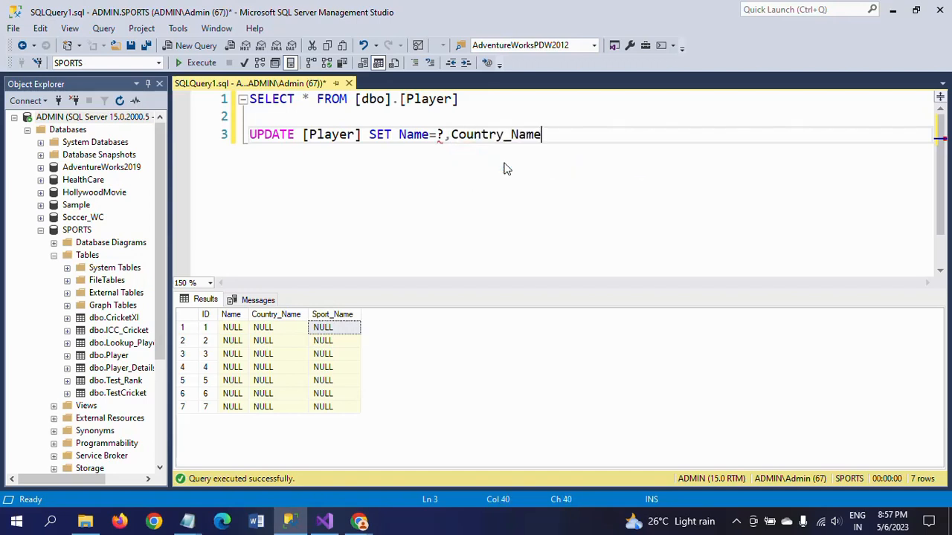
type("=>")
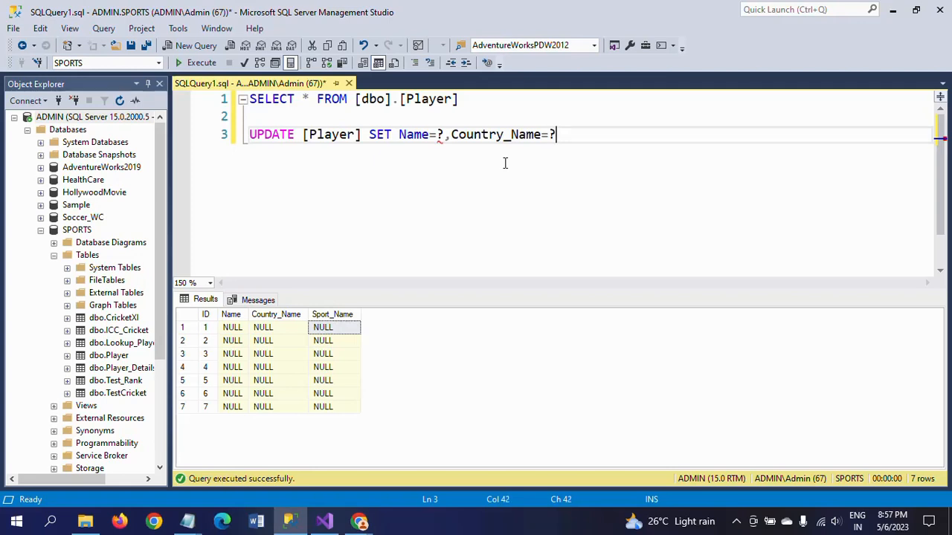
type(",Sp")
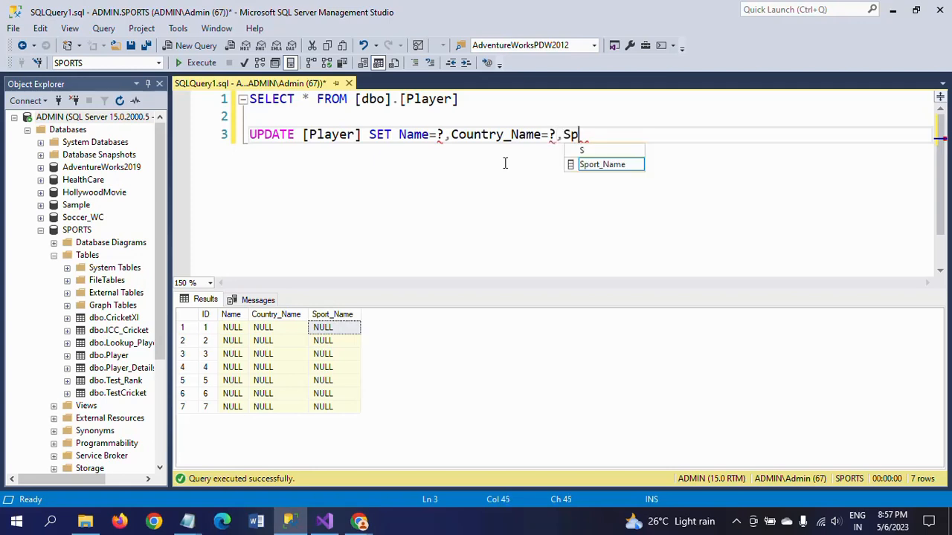
type("ort_Name=")
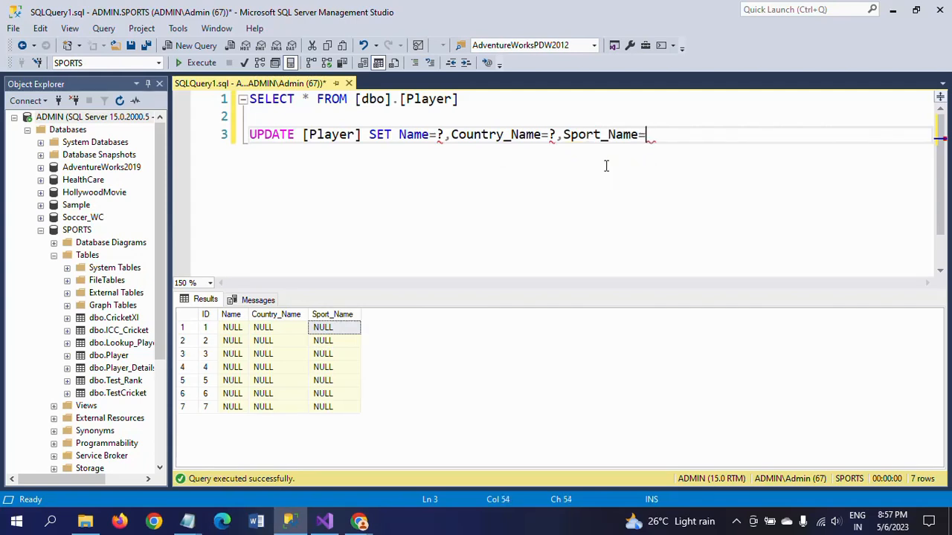
type("?")
type("WHERE i")
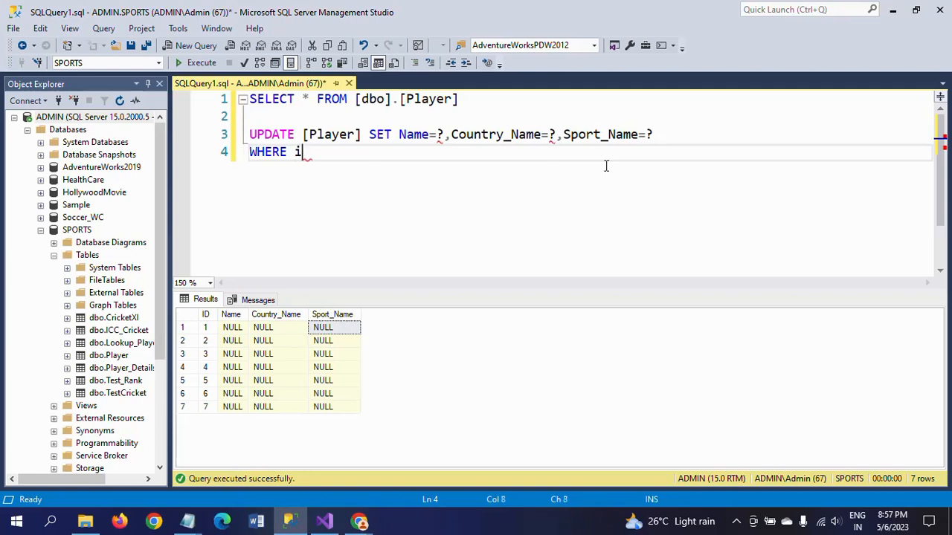
type("d=?")
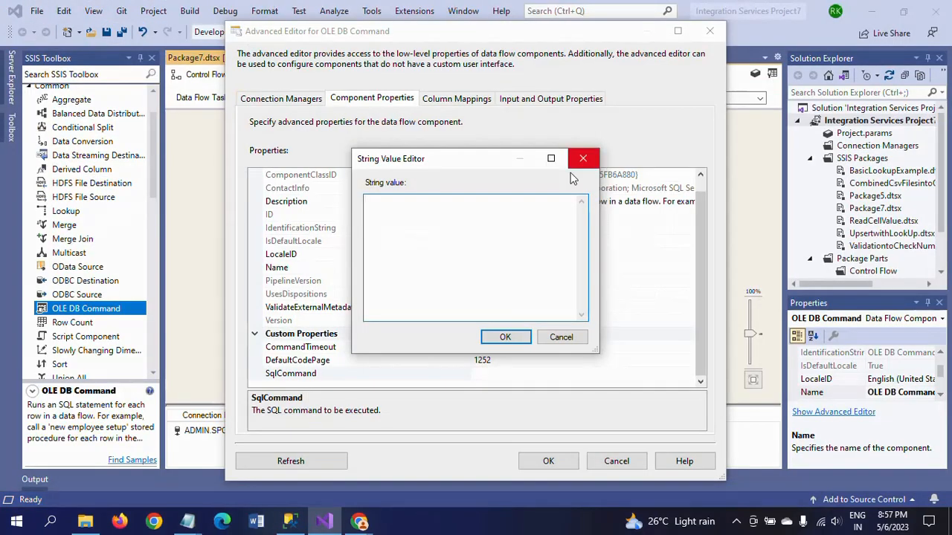
Enter UPDATE [Player] SET Name=?,Country_Name=?,Sport_Name=? WHERE id=? as the SqlCommand and confirm it.
type("UPDATE [Player] SET Name=?,Country_Name=?,Sport_Name=? WHERE id=?")
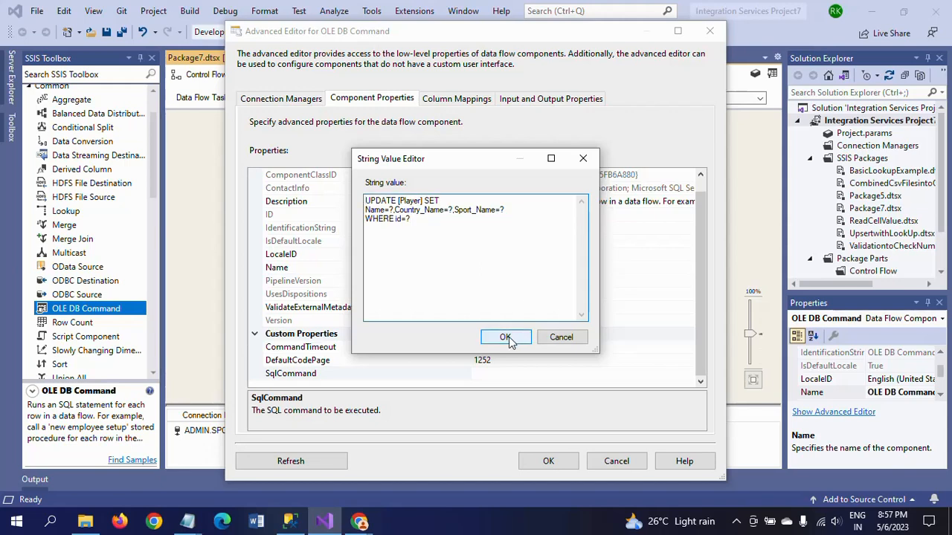
left_click(506, 337)
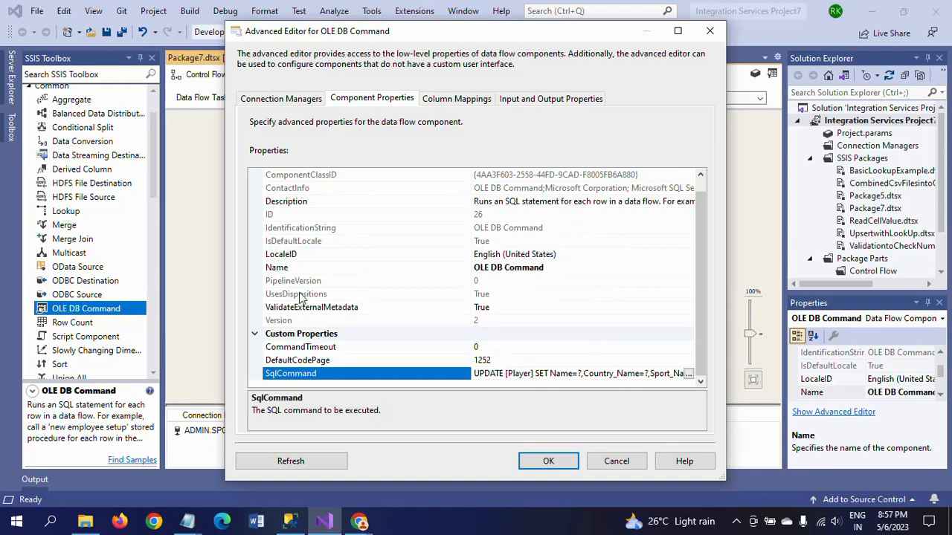
left_click(455, 98)
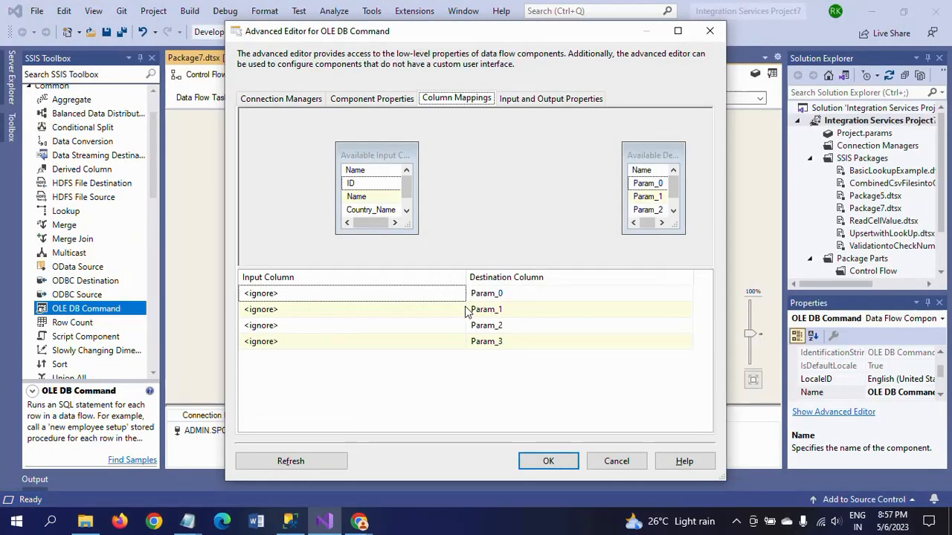
mouse_move(487, 309)
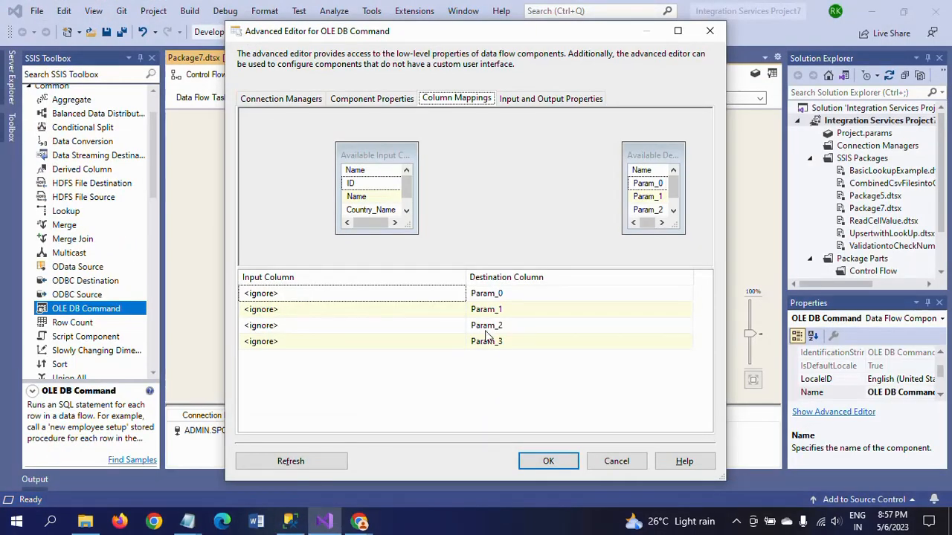
mouse_move(441, 434)
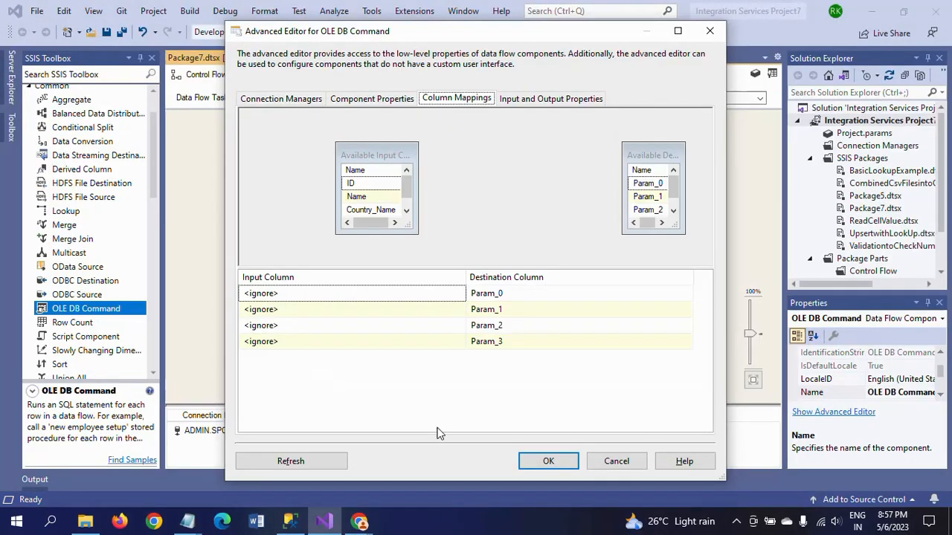
mouse_move(486, 340)
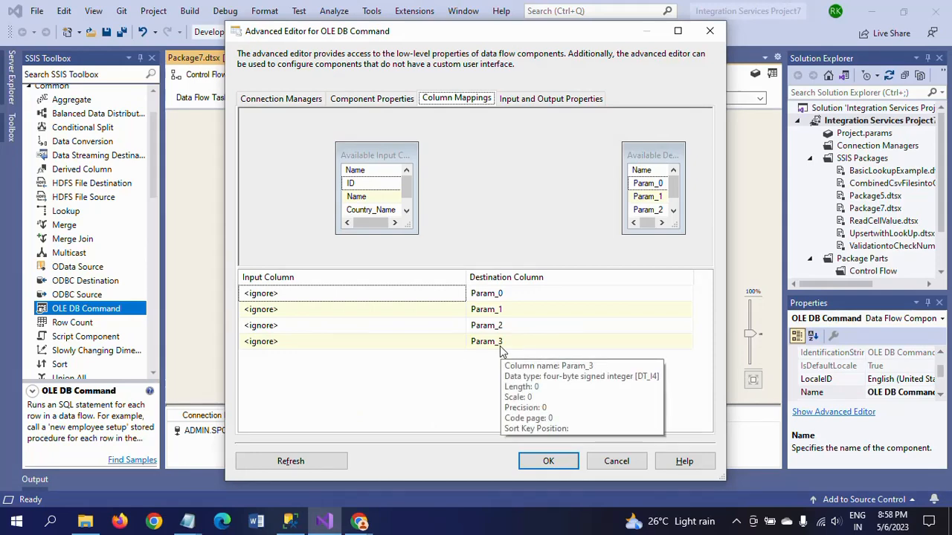
mouse_move(351, 287)
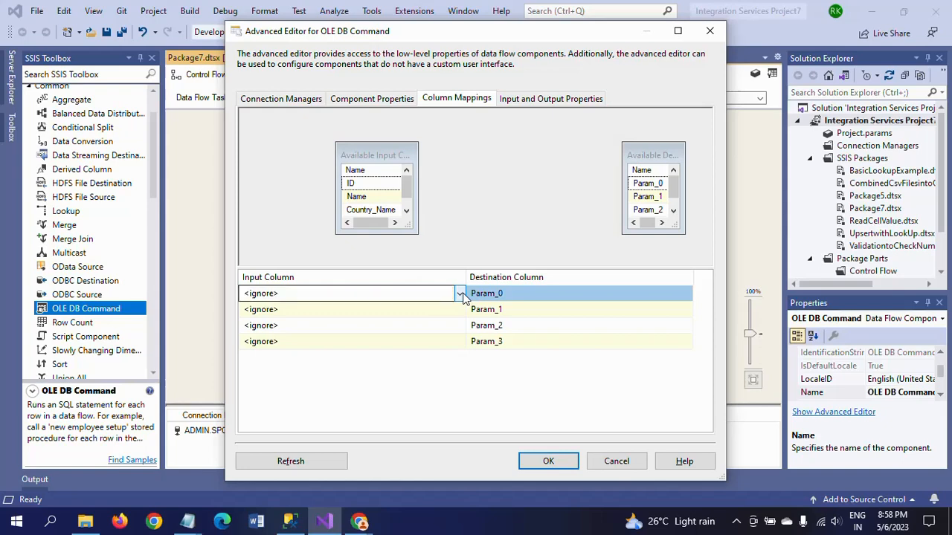
Map Name, Country_Name, Sport_Name and ID to Param_0–Param_3 and confirm the editor.
left_click(457, 309)
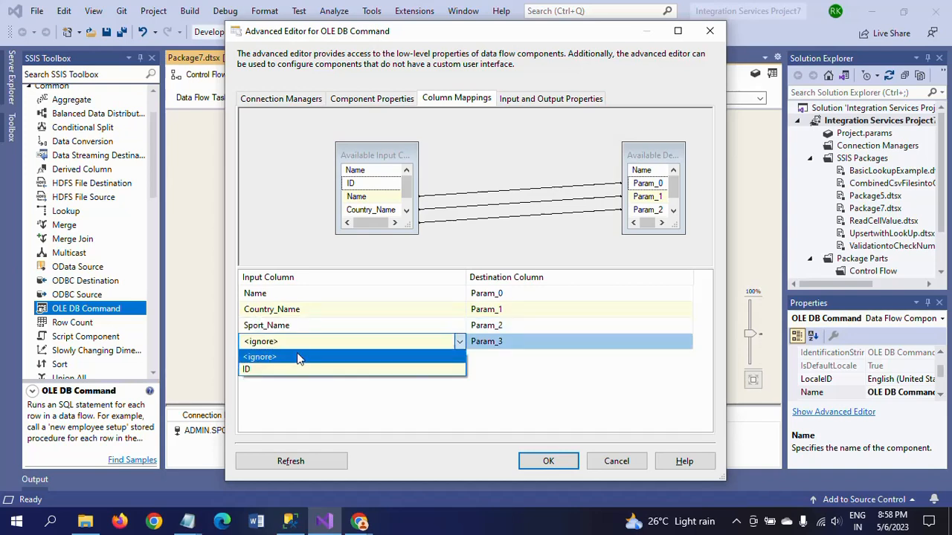
left_click(246, 369)
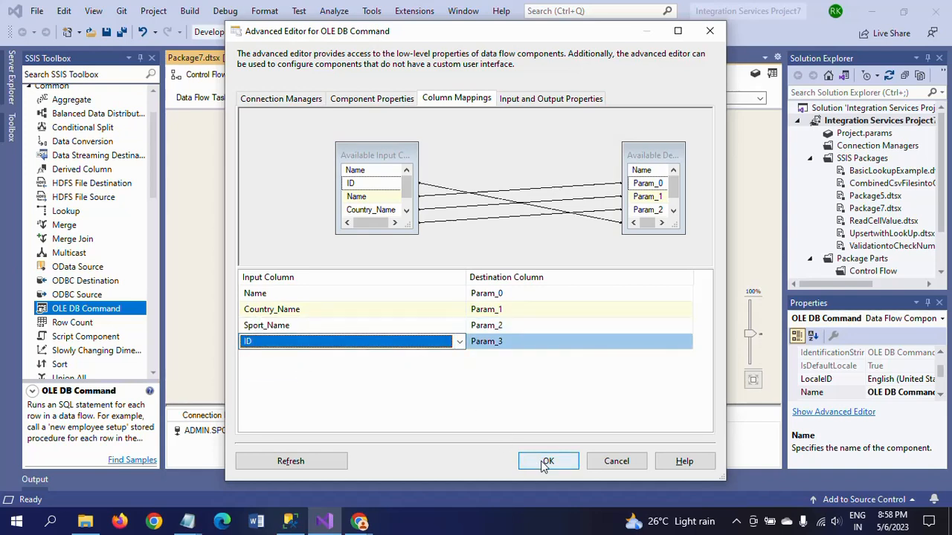
left_click(547, 461)
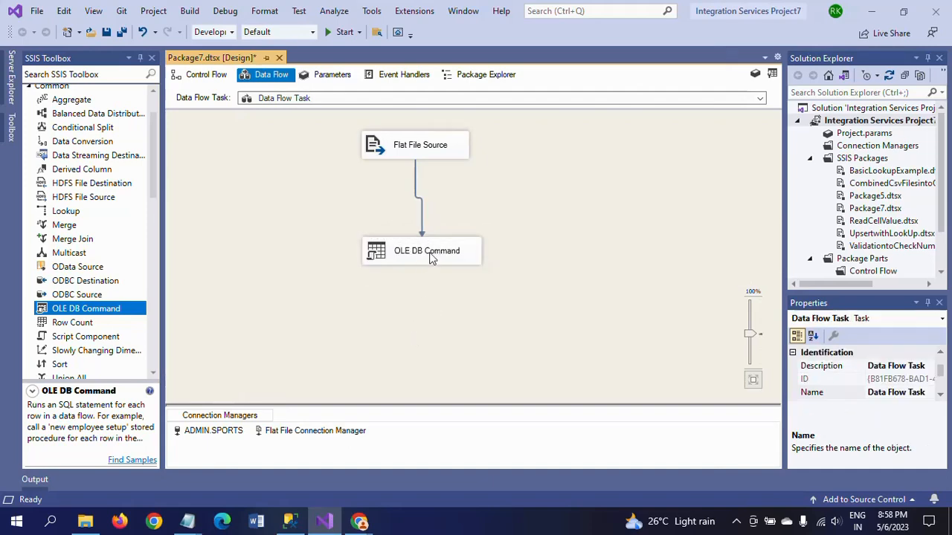
Return to the SSMS query, leaving only SELECT * FROM [dbo].[Player].
left_click(426, 250)
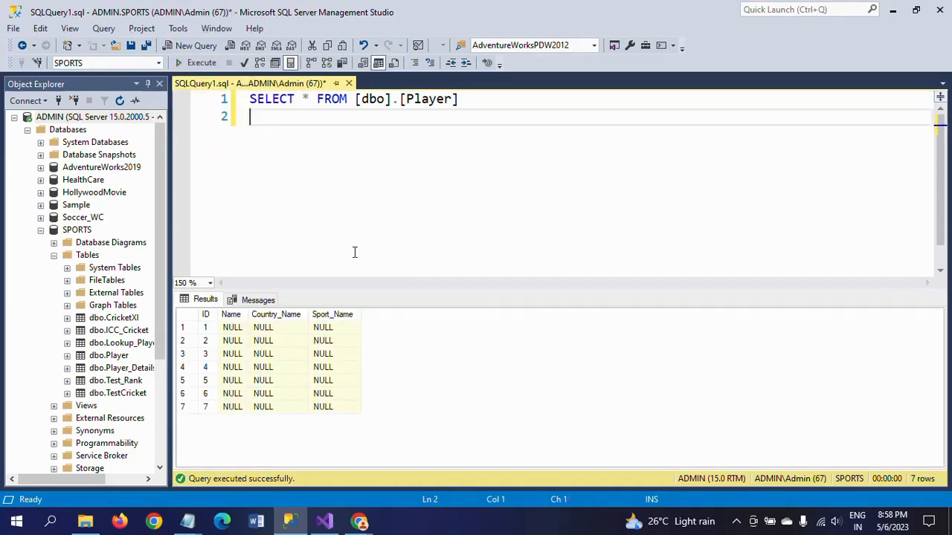
left_click(232, 327)
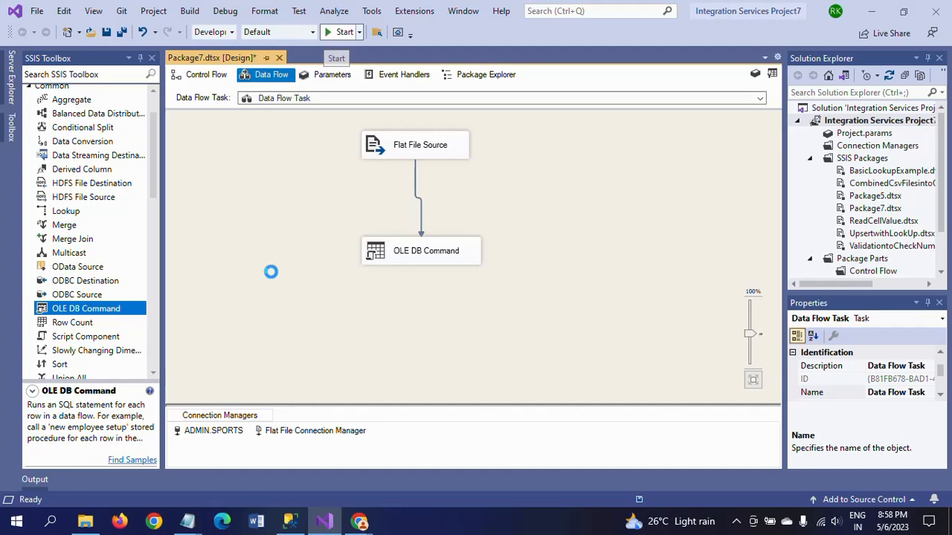
Execute Package7 so 7 rows pass the OLE DB Command, then stop debugging.
left_click(336, 33)
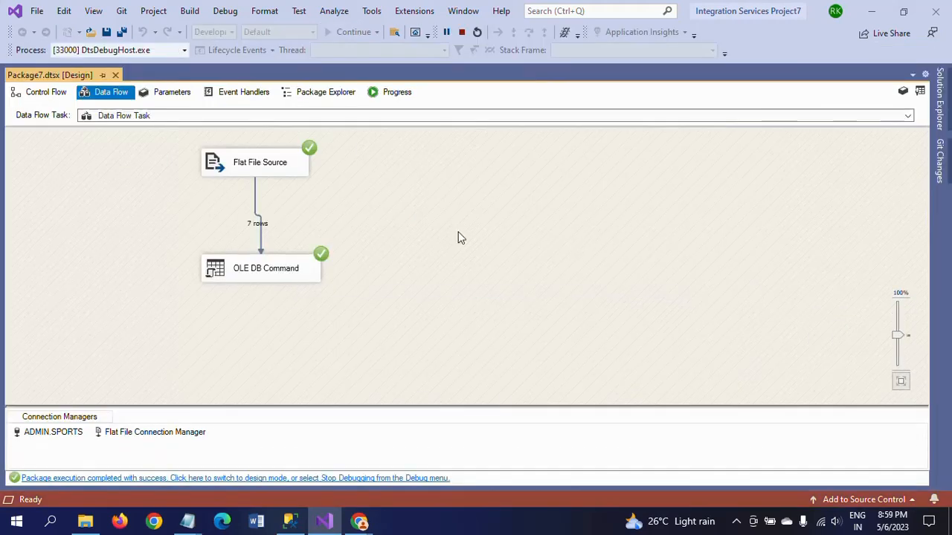
mouse_move(266, 168)
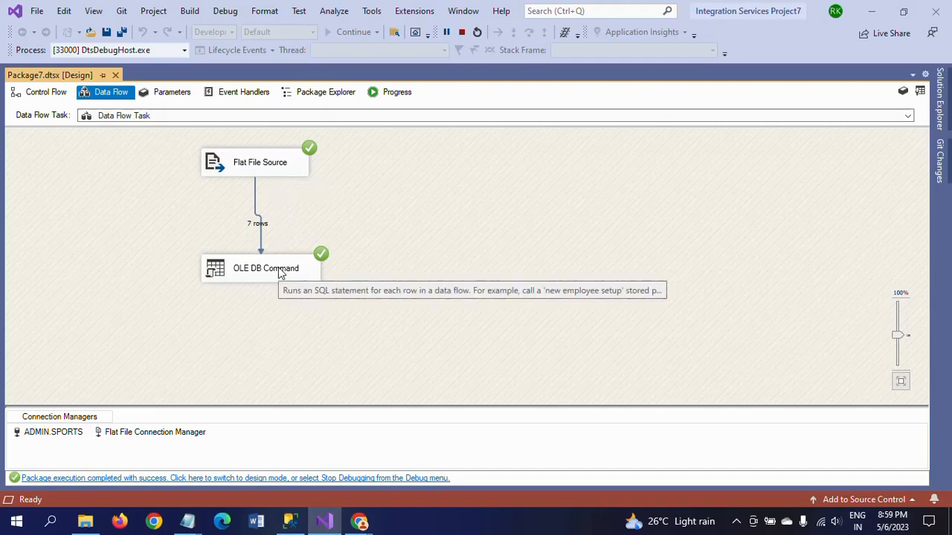
mouse_move(460, 31)
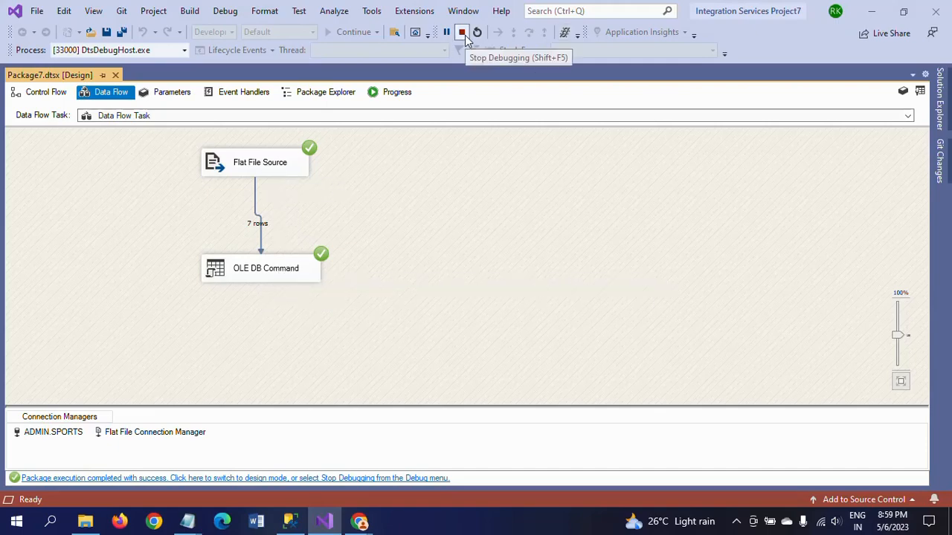
left_click(461, 32)
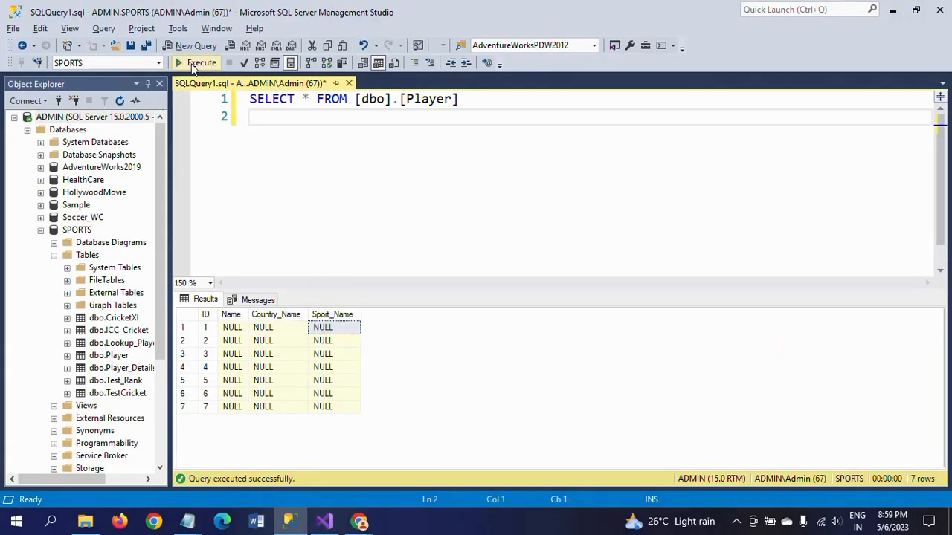
Re-run SELECT * FROM [dbo].[Player] showing seven populated rows, then go back to the package.
left_click(196, 62)
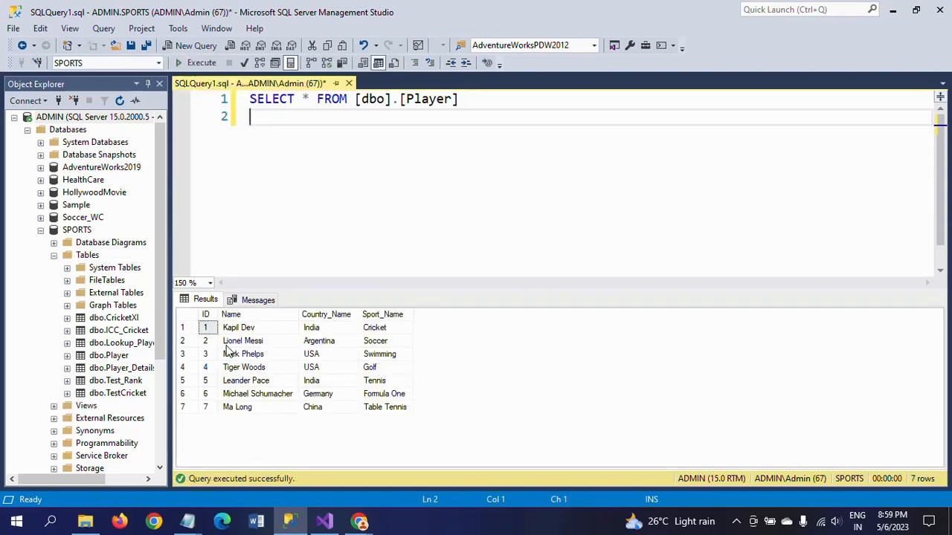
left_click(237, 327)
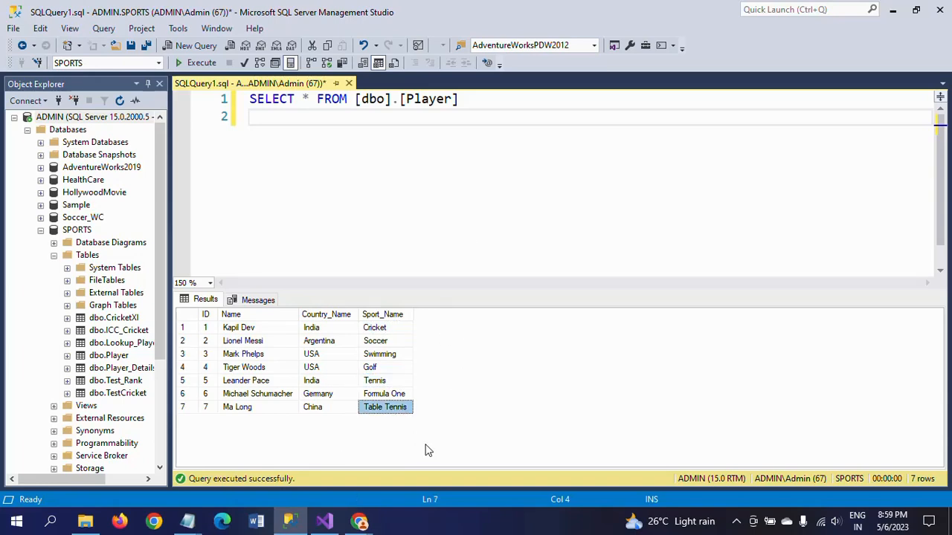
left_click(324, 520)
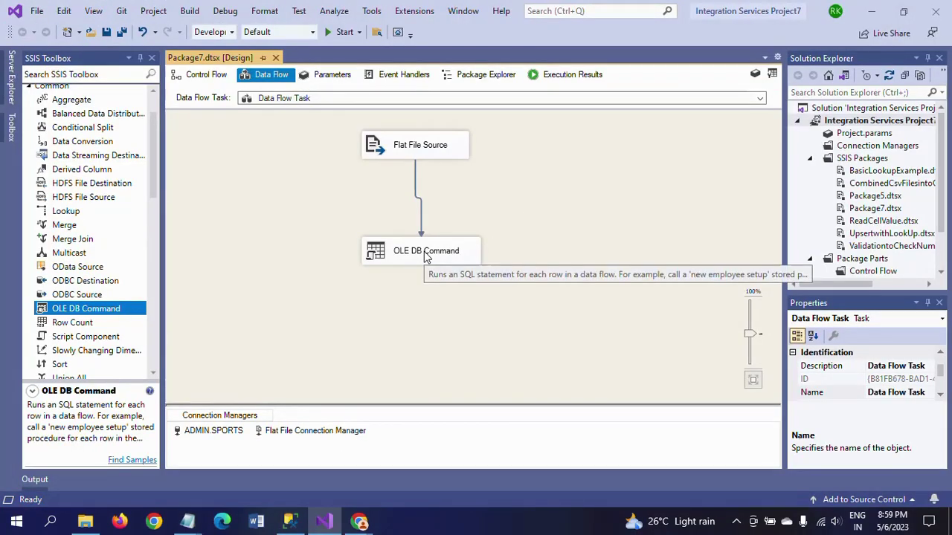
Review the OLE DB Command's SqlCommand UPDATE statement in Component Properties without changes.
double_click(419, 250)
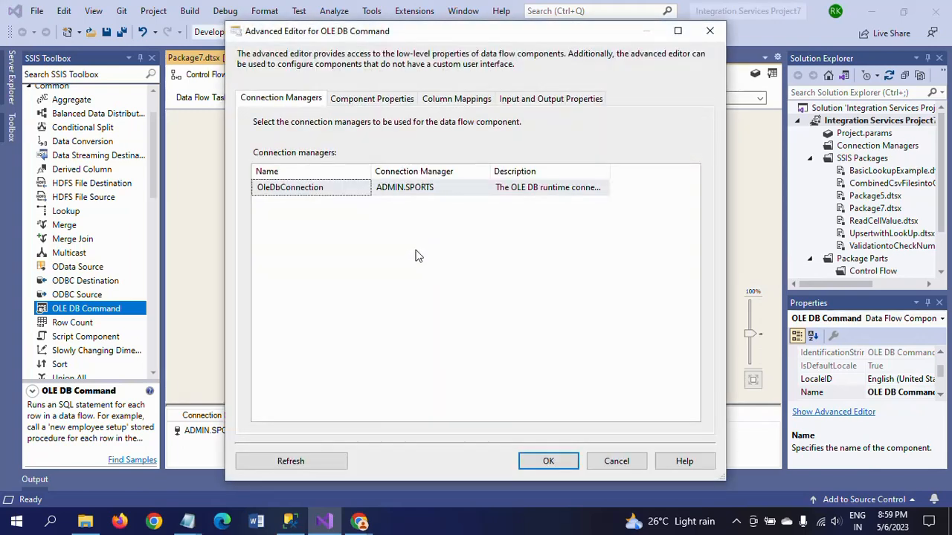
mouse_move(472, 199)
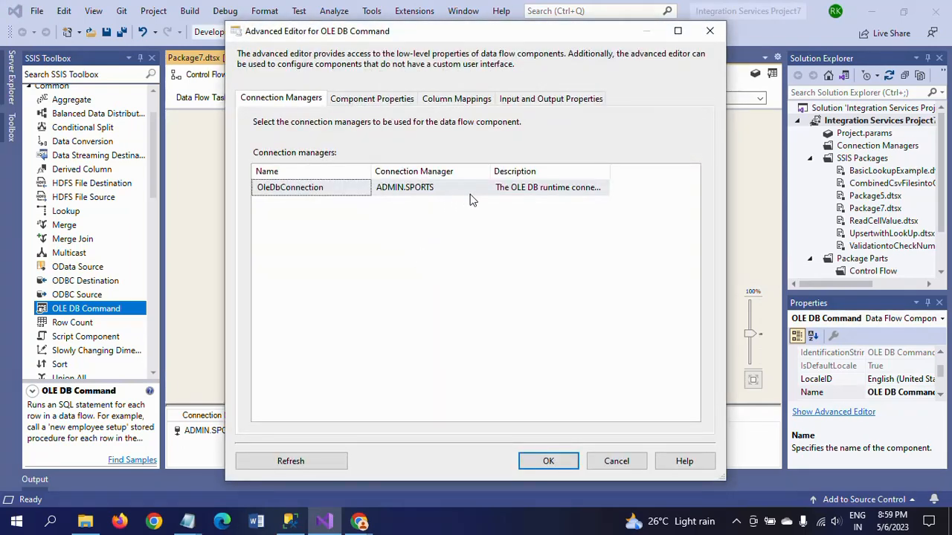
left_click(371, 98)
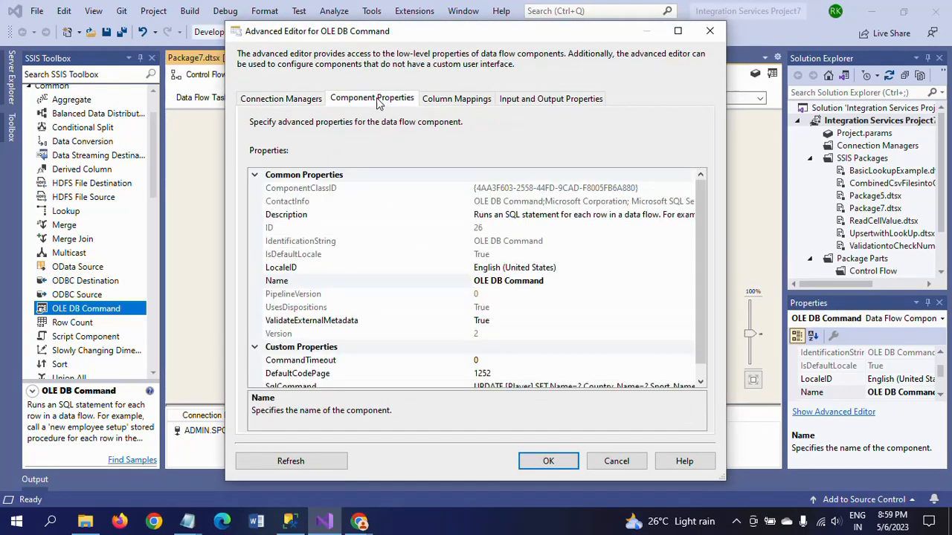
scroll("down", 3)
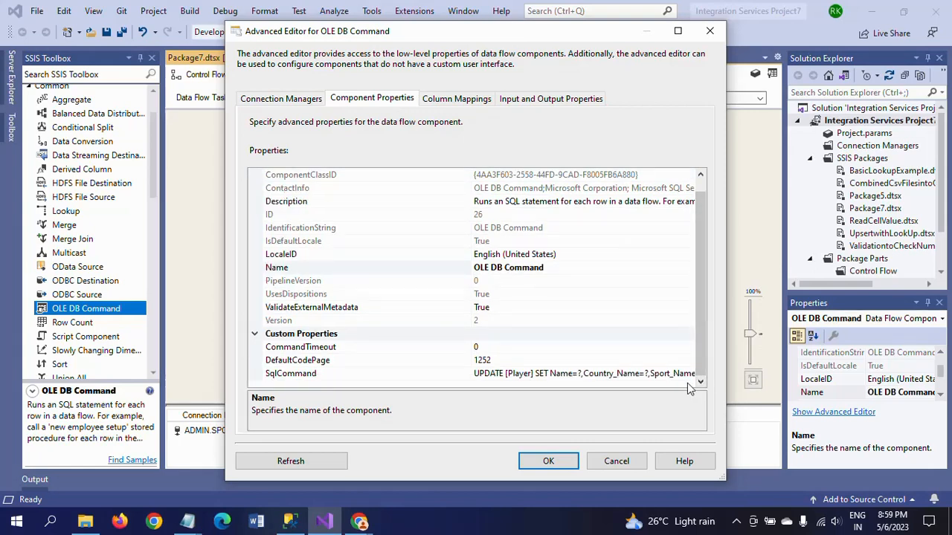
left_click(292, 374)
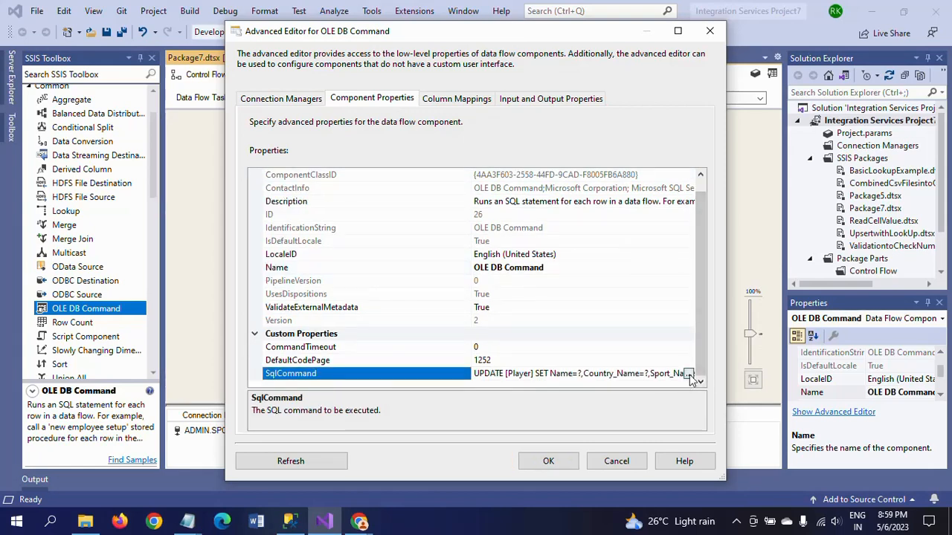
left_click(690, 374)
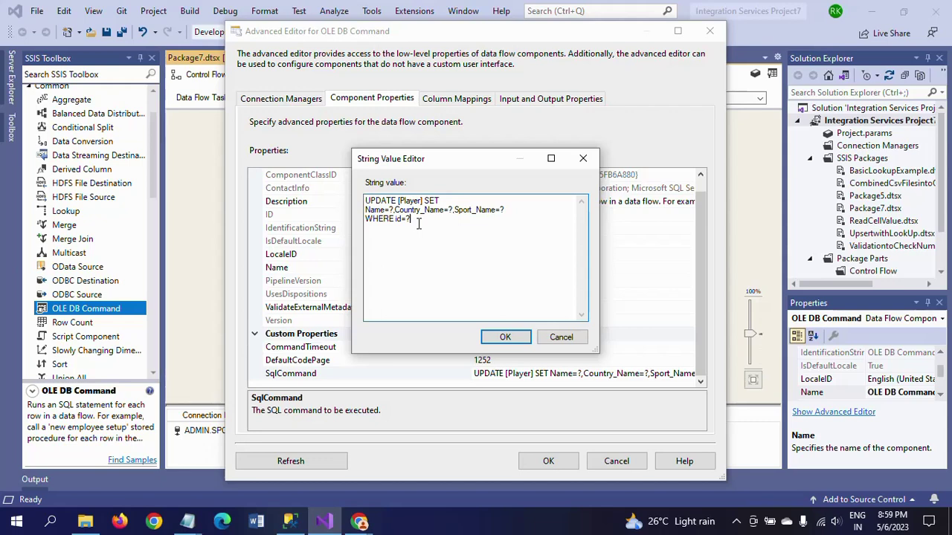
left_click(506, 336)
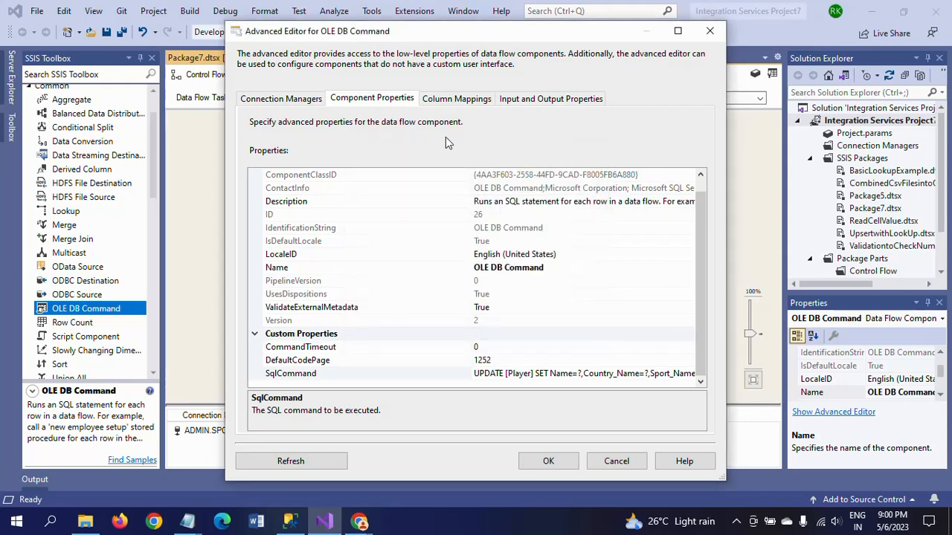
left_click(455, 98)
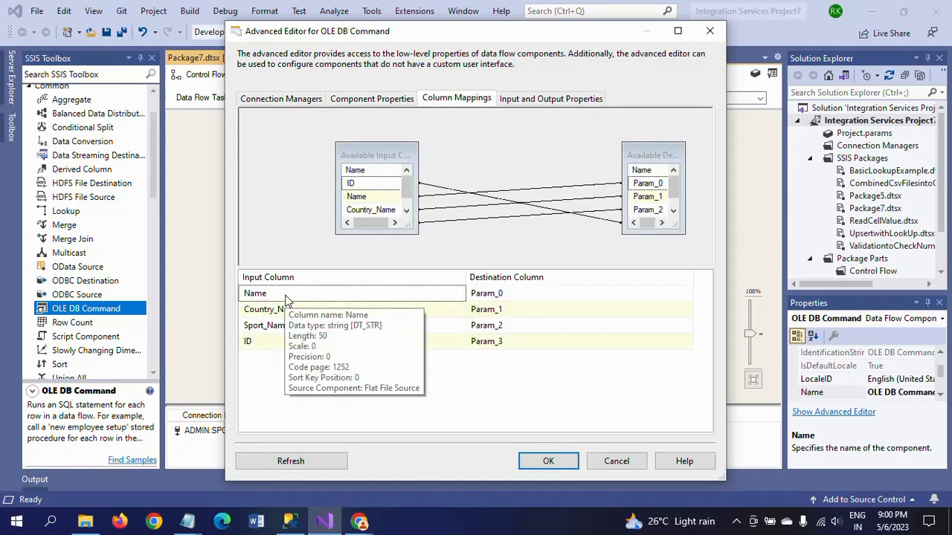
mouse_move(275, 301)
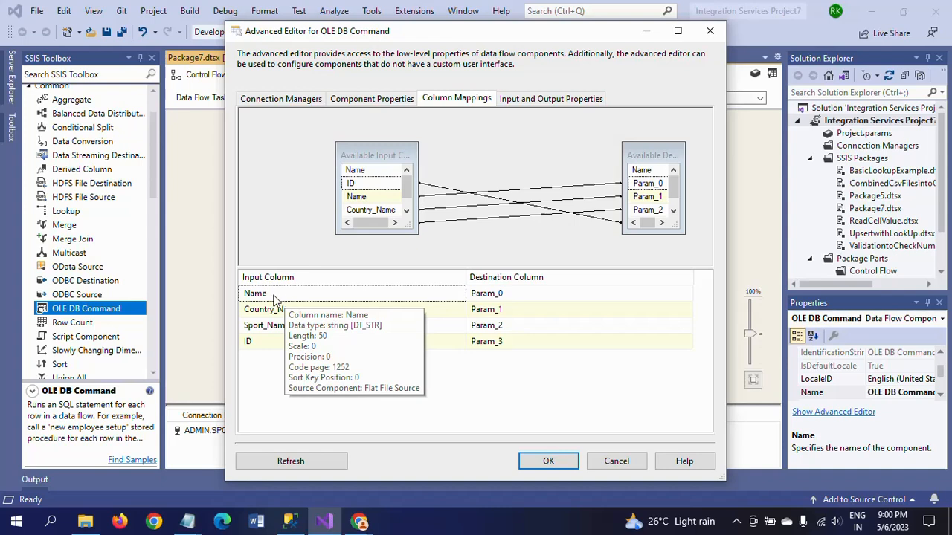
mouse_move(284, 327)
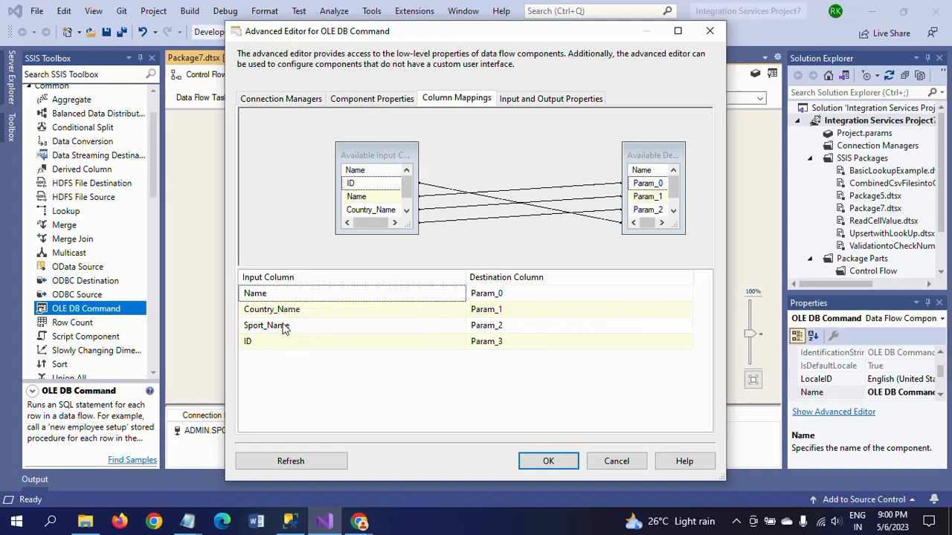
mouse_move(253, 340)
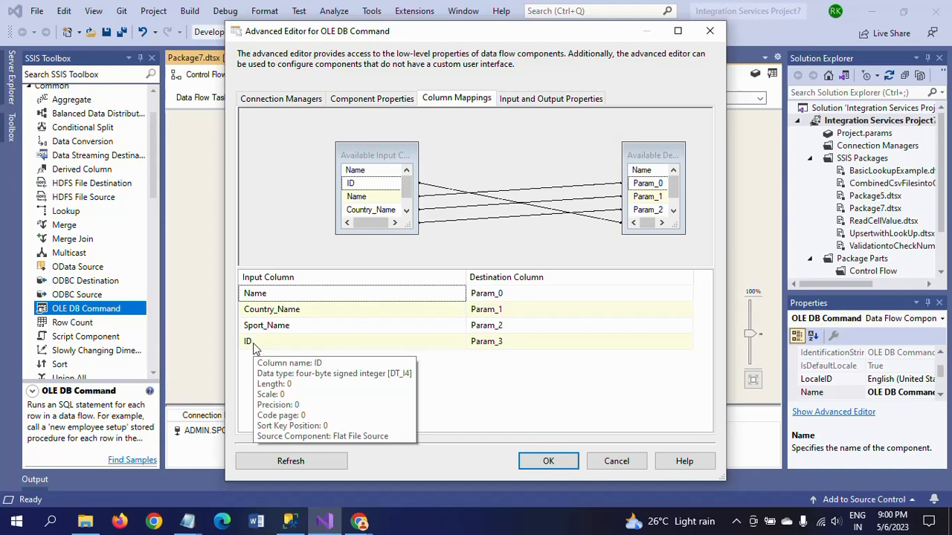
Confirm Name, Country_Name, Sport_Name and ID map to Param_0–Param_3 and close the editor.
left_click(547, 461)
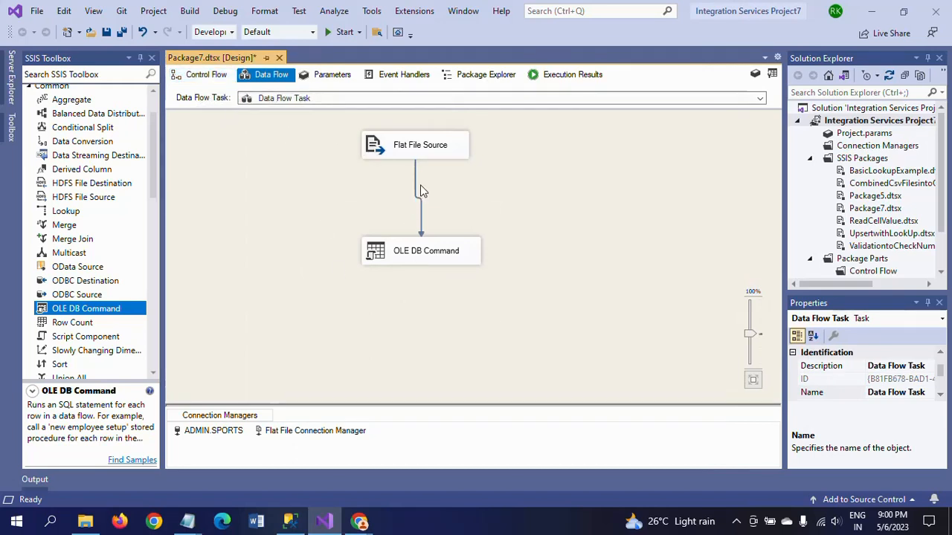
mouse_move(513, 275)
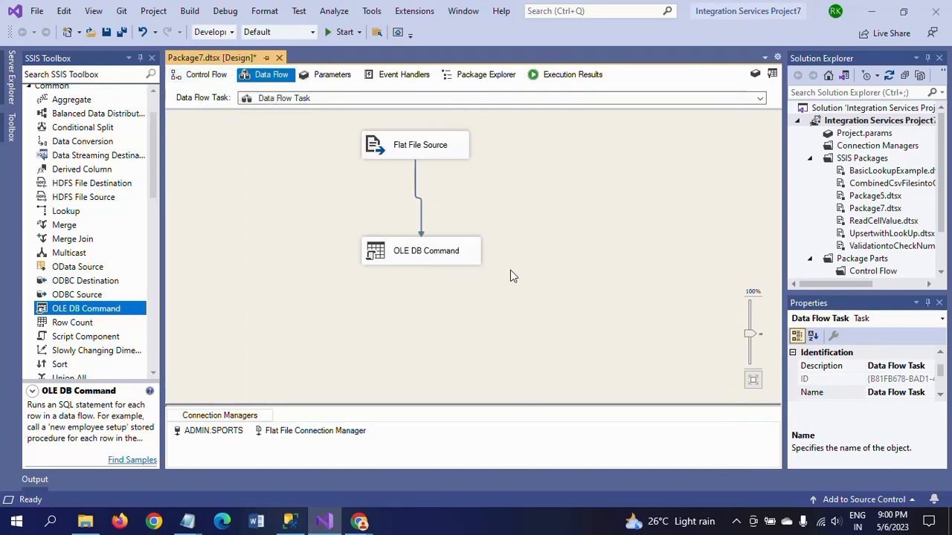
mouse_move(579, 247)
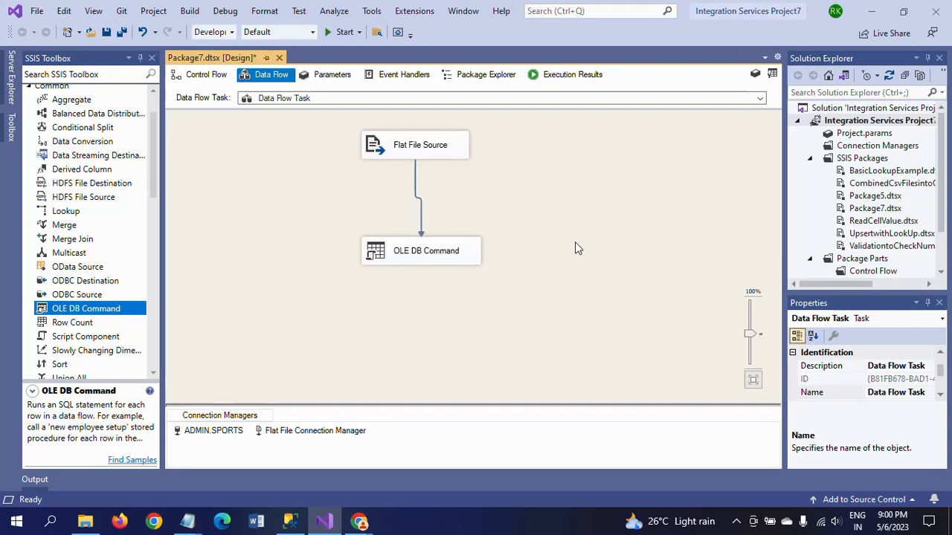
mouse_move(564, 214)
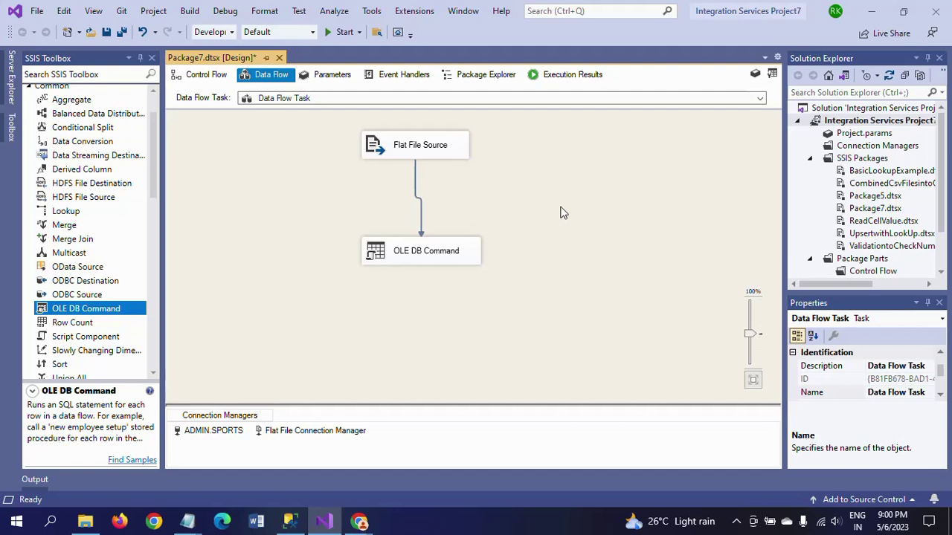